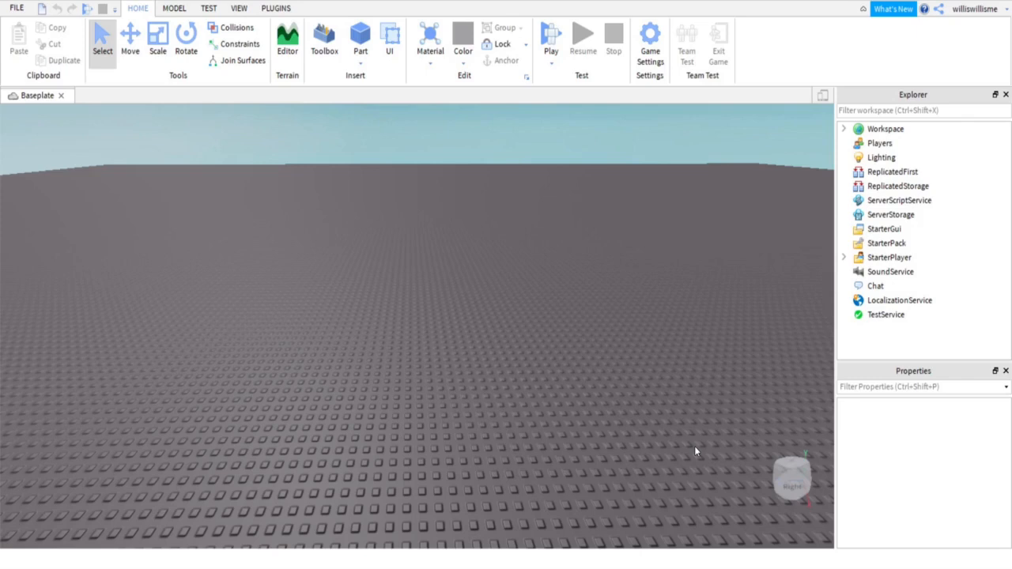
{"action": "mouse_move", "coordinate": [607, 214]}
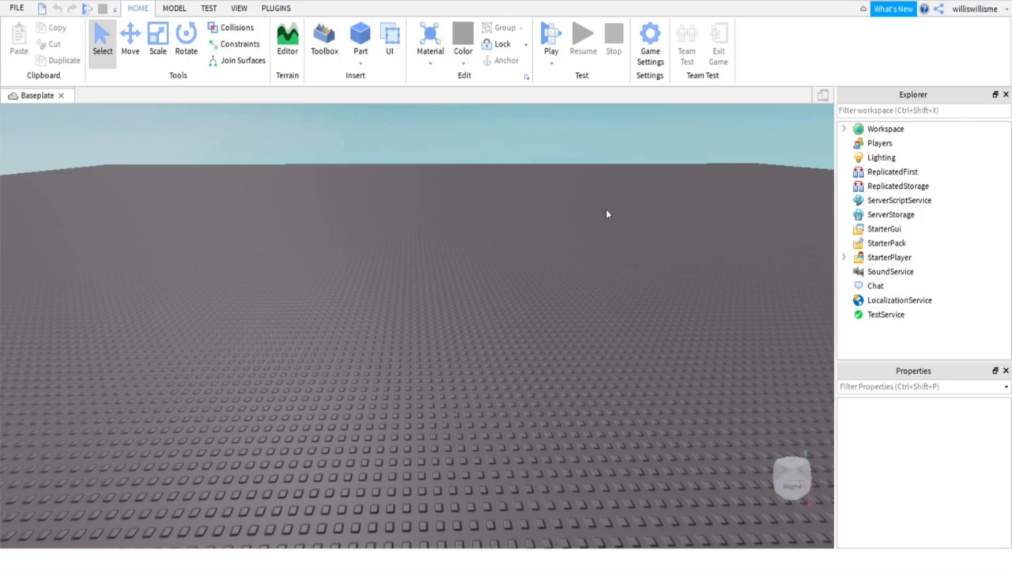
Step: Launch the Rig Builder plugin from the Plugins tab
{"action": "left_click", "coordinate": [275, 8]}
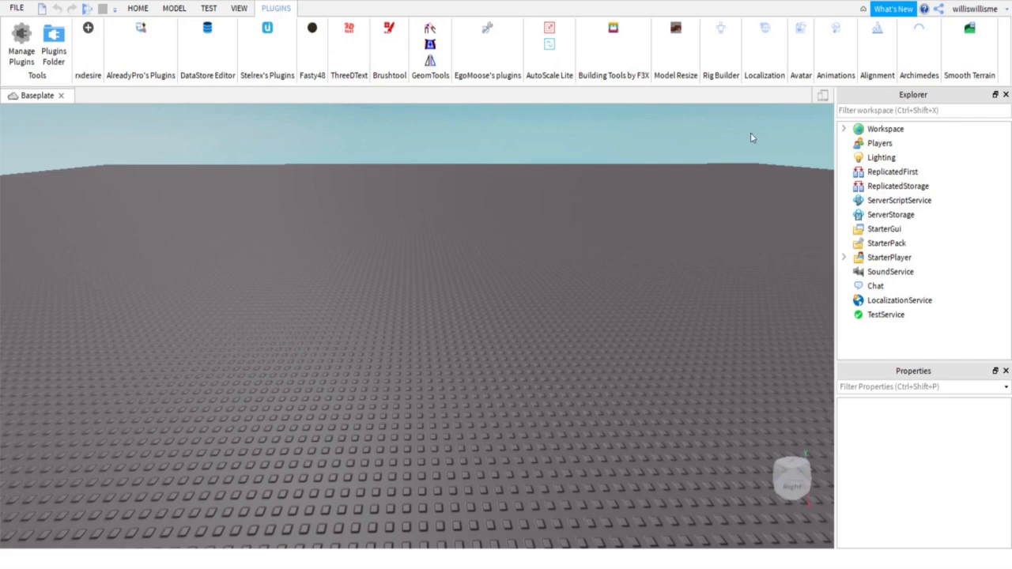
{"action": "mouse_move", "coordinate": [515, 152]}
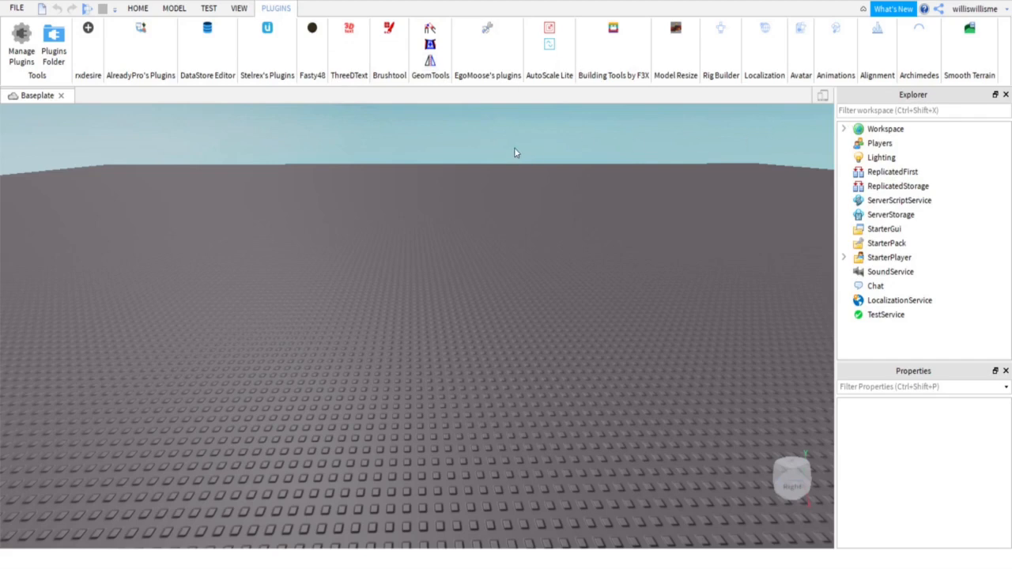
{"action": "left_click", "coordinate": [720, 43]}
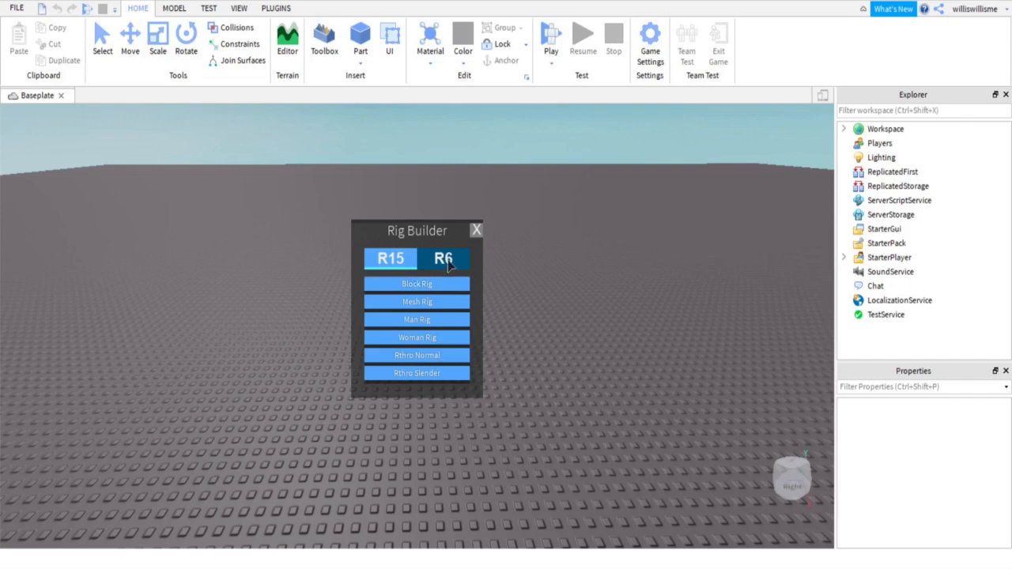
{"action": "mouse_move", "coordinate": [416, 283]}
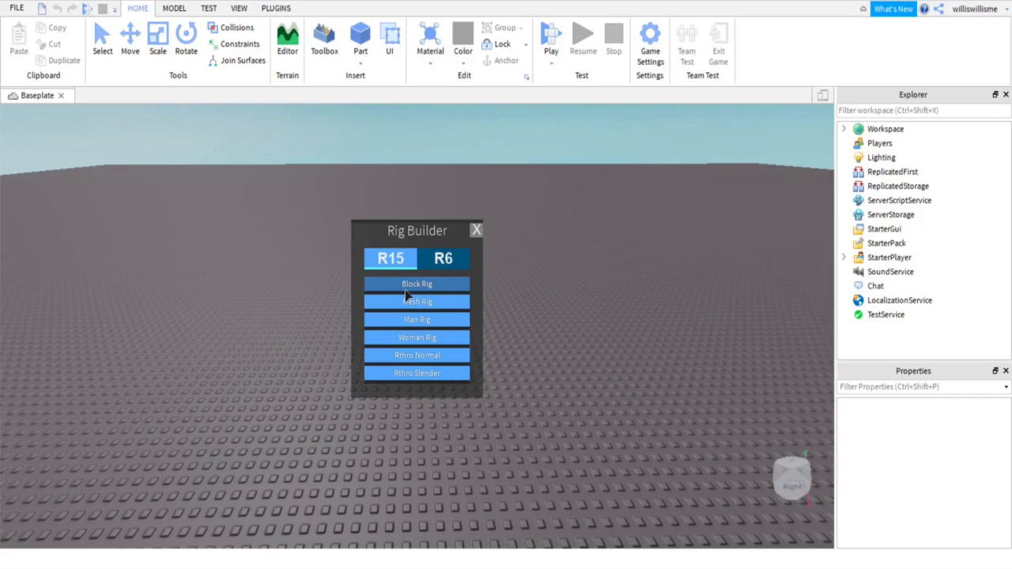
Step: Build an R15 block rig named Dummy on the baseplate
{"action": "left_click", "coordinate": [416, 283]}
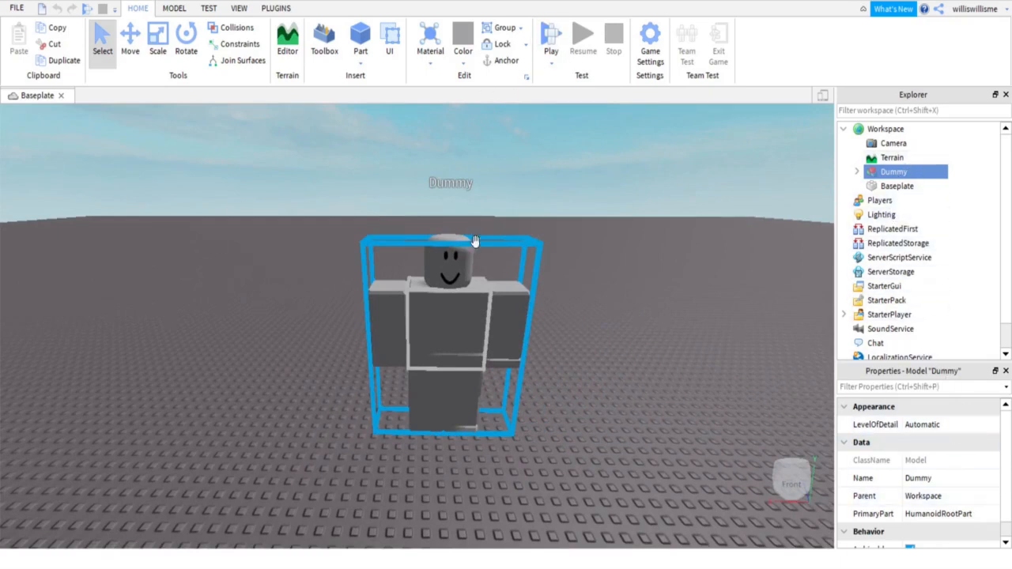
Step: Insert a Shirt object named Clothing inside the Dummy
{"action": "left_click", "coordinate": [857, 172]}
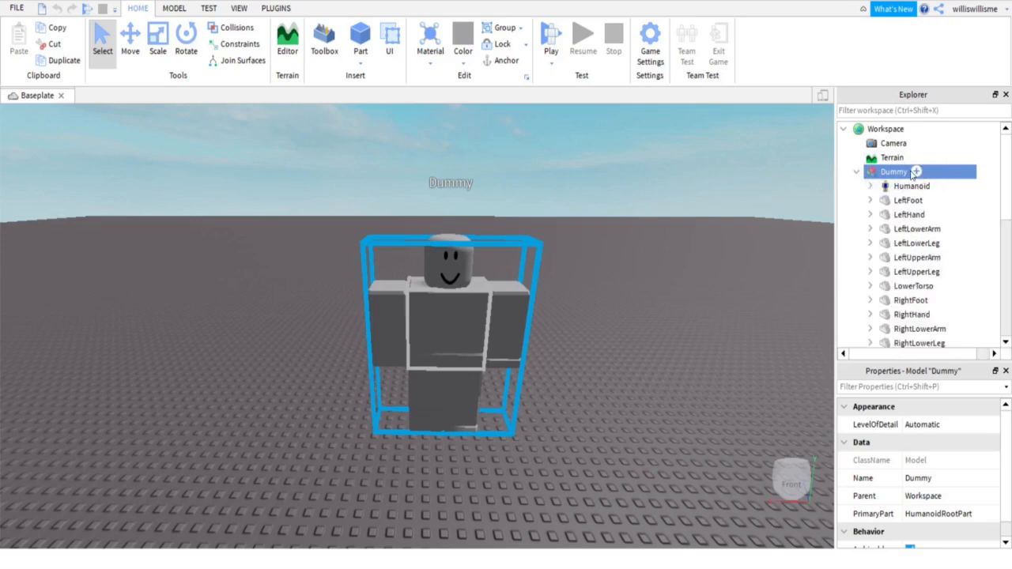
{"action": "left_click", "coordinate": [917, 171]}
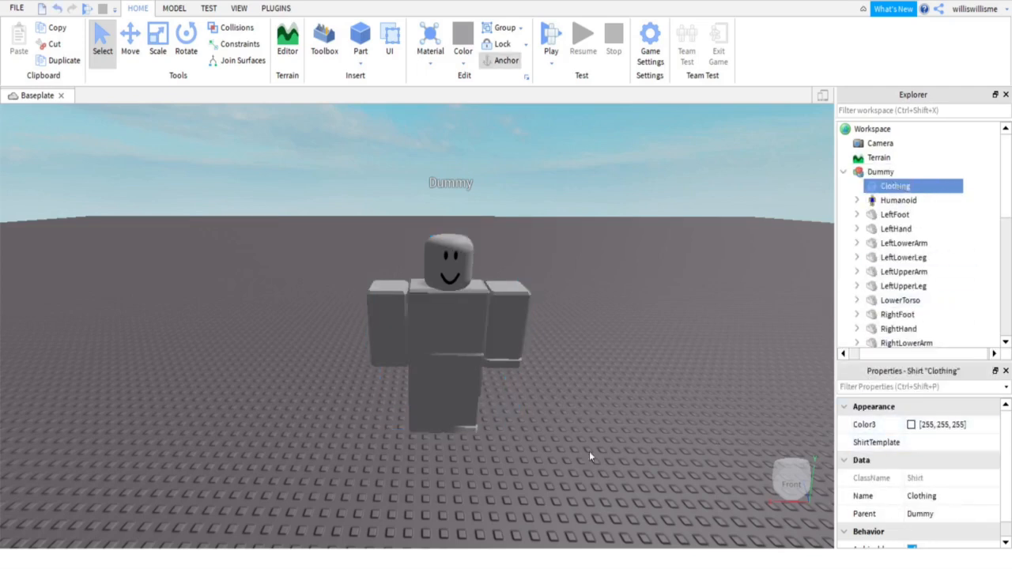
{"action": "mouse_move", "coordinate": [633, 379]}
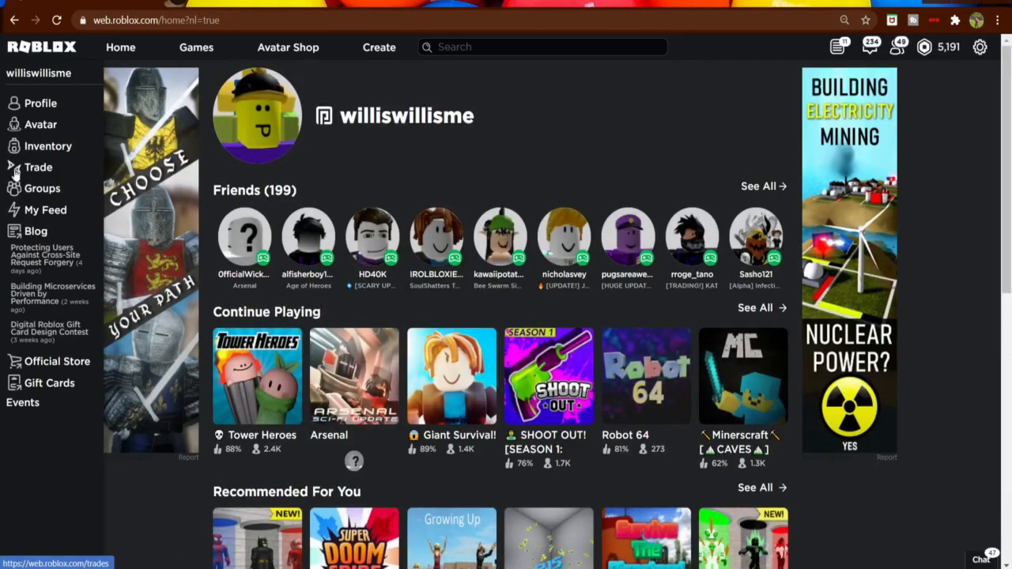
{"action": "mouse_move", "coordinate": [42, 188]}
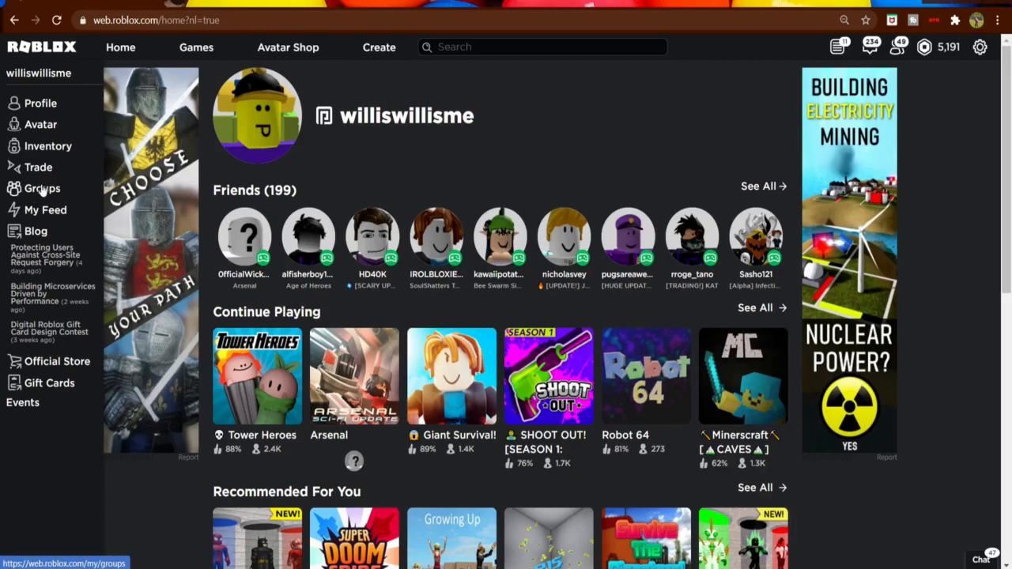
Step: Browse the Cute kitty clan group store to the Pumpkin jackle shirt page
{"action": "left_click", "coordinate": [42, 188]}
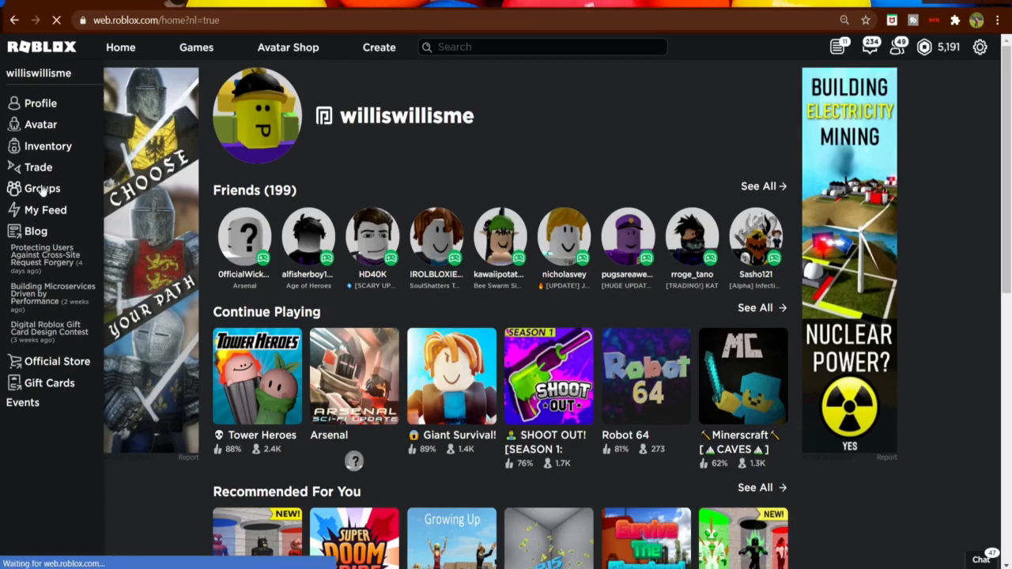
{"action": "left_click", "coordinate": [41, 188]}
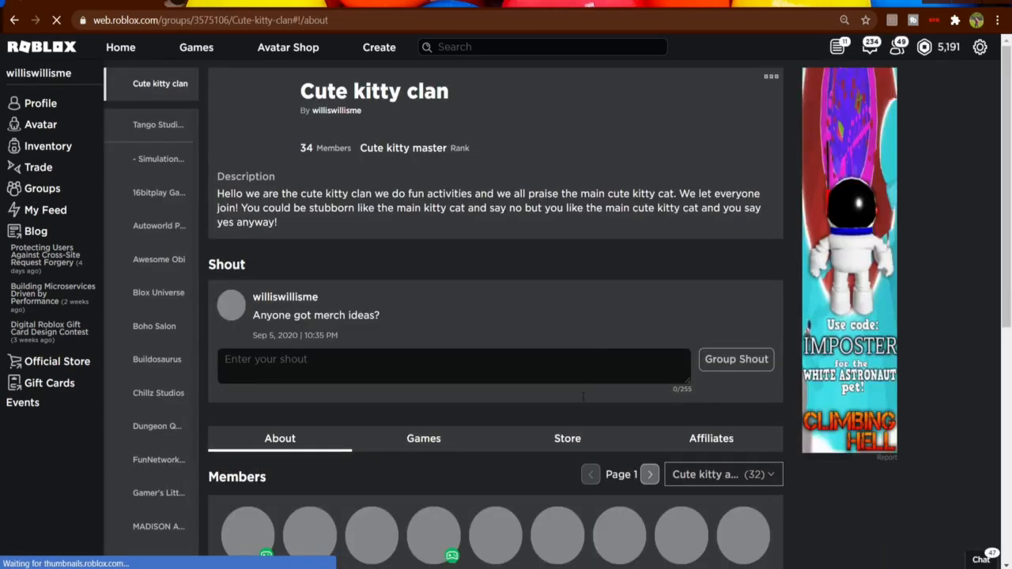
{"action": "left_click", "coordinate": [567, 438]}
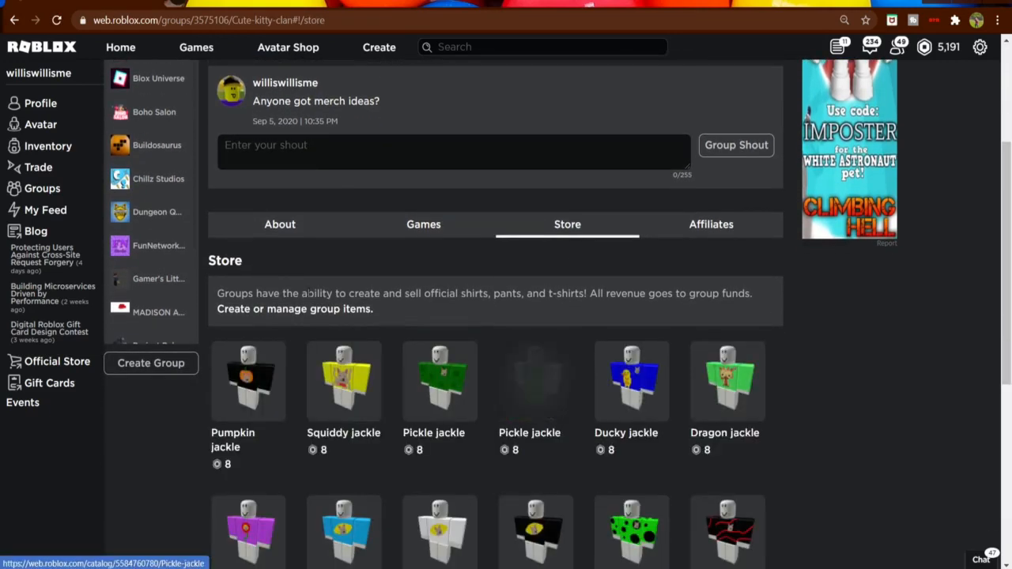
{"action": "left_click", "coordinate": [248, 381]}
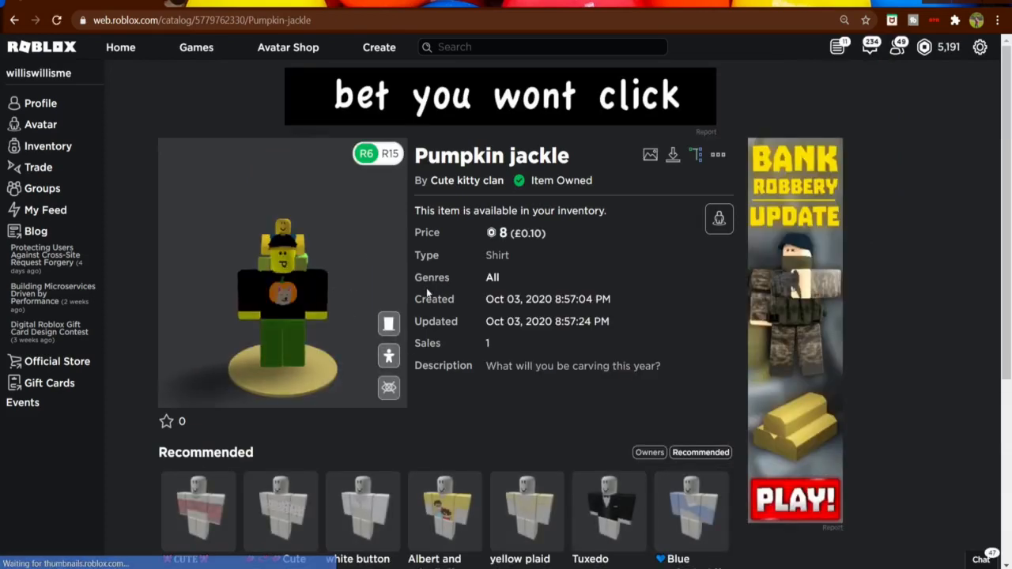
Step: Copy the Pumpkin jackle shirt's web address from the address bar
{"action": "left_click", "coordinate": [198, 20]}
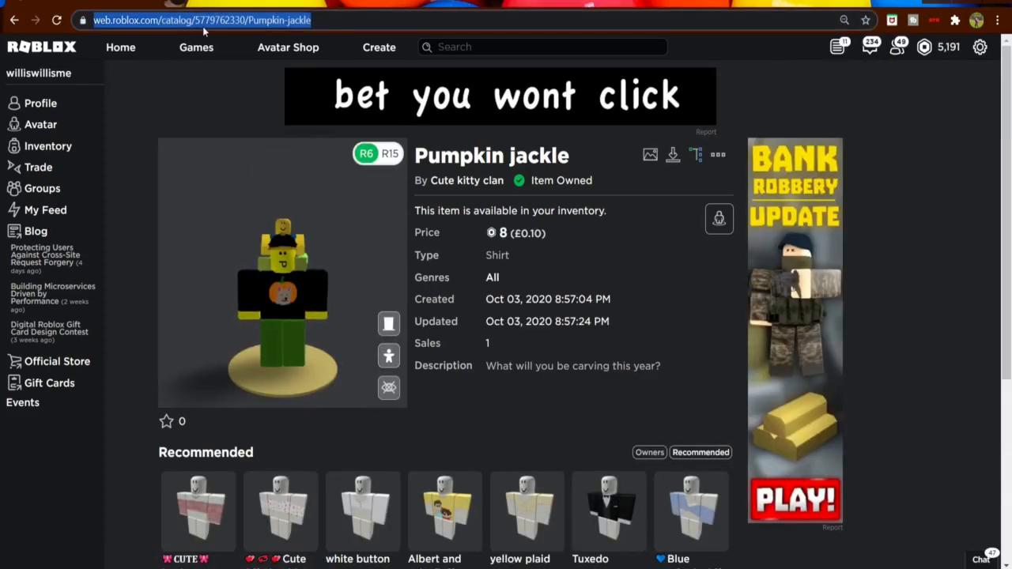
{"action": "mouse_move", "coordinate": [463, 254]}
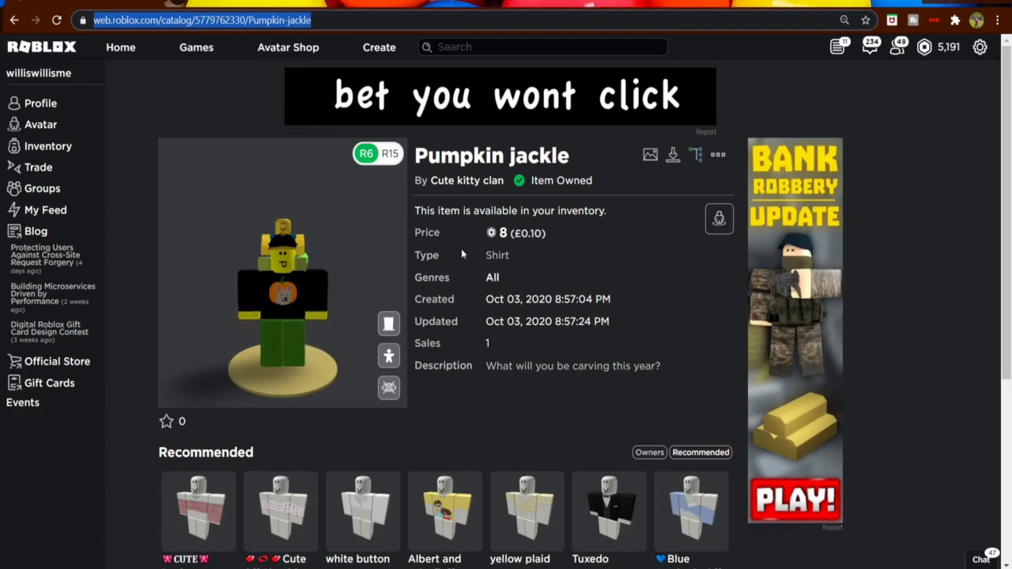
{"action": "mouse_move", "coordinate": [906, 521]}
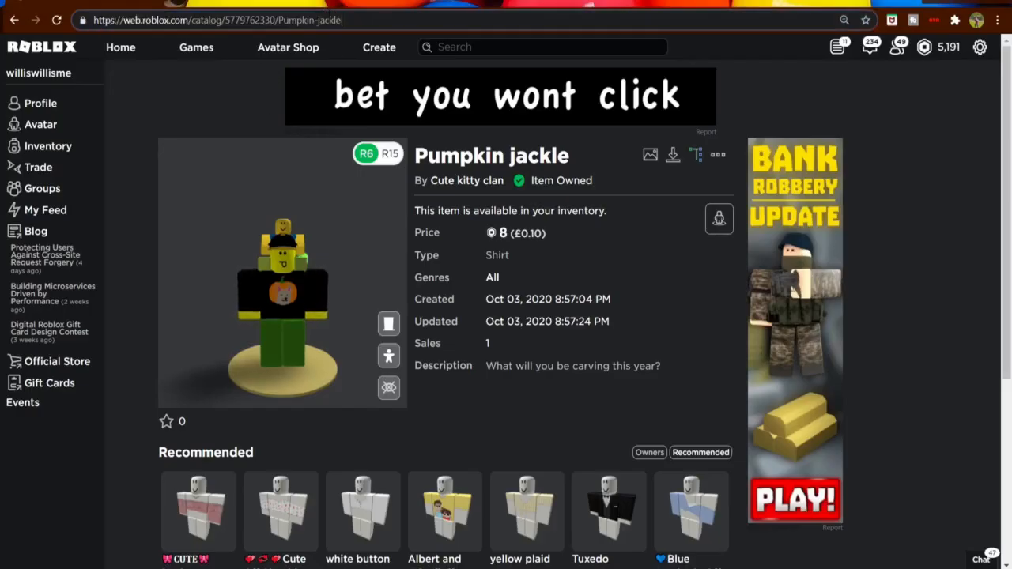
{"action": "left_click", "coordinate": [218, 19]}
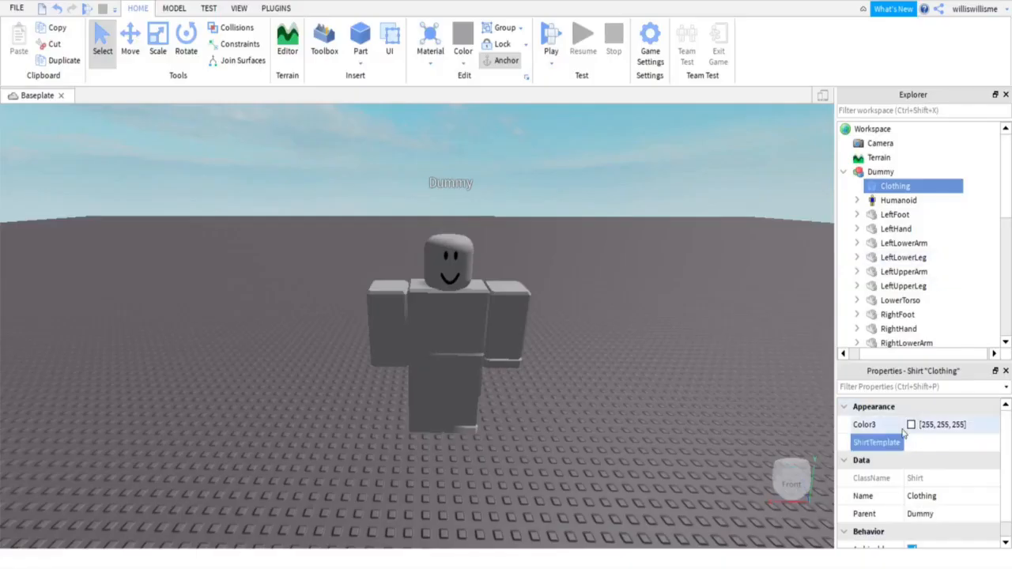
Step: Paste the shirt URL into ShirtTemplate so the Dummy wears the pumpkin-cat shirt
{"action": "left_click", "coordinate": [949, 442]}
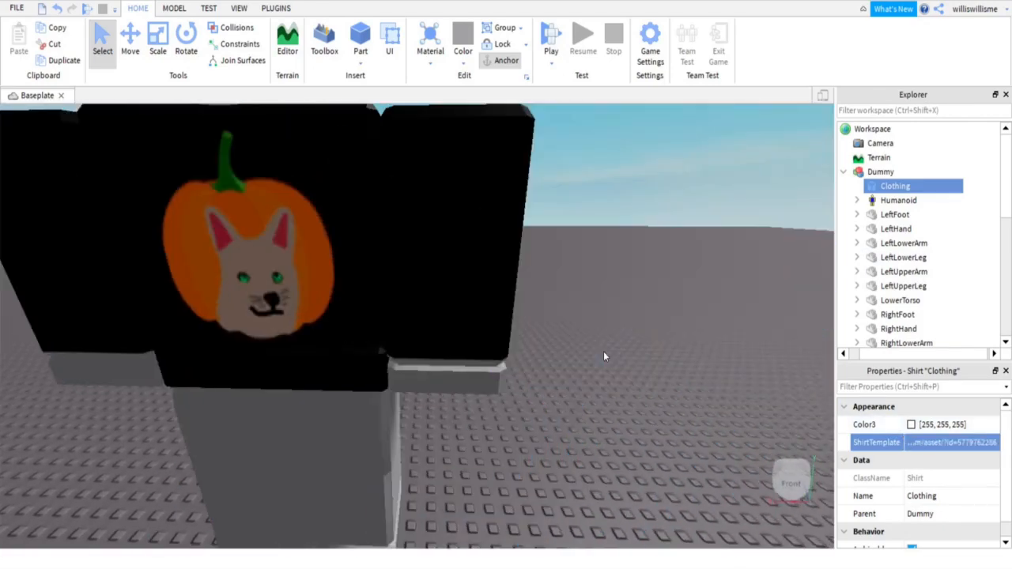
{"action": "left_click", "coordinate": [904, 172]}
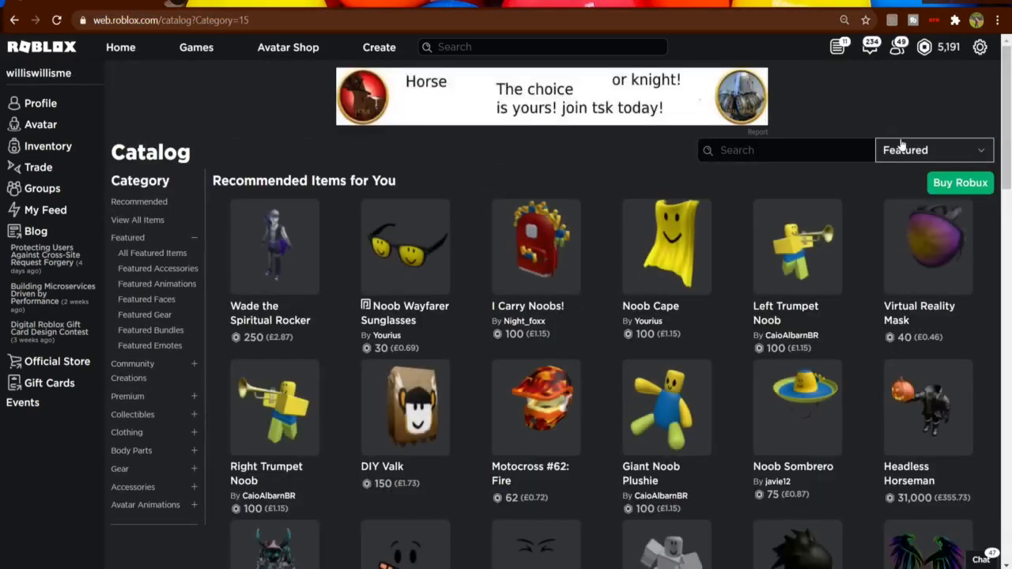
Step: Search the catalog clothing for 'black' and choose a black pants item
{"action": "type", "text": "black"}
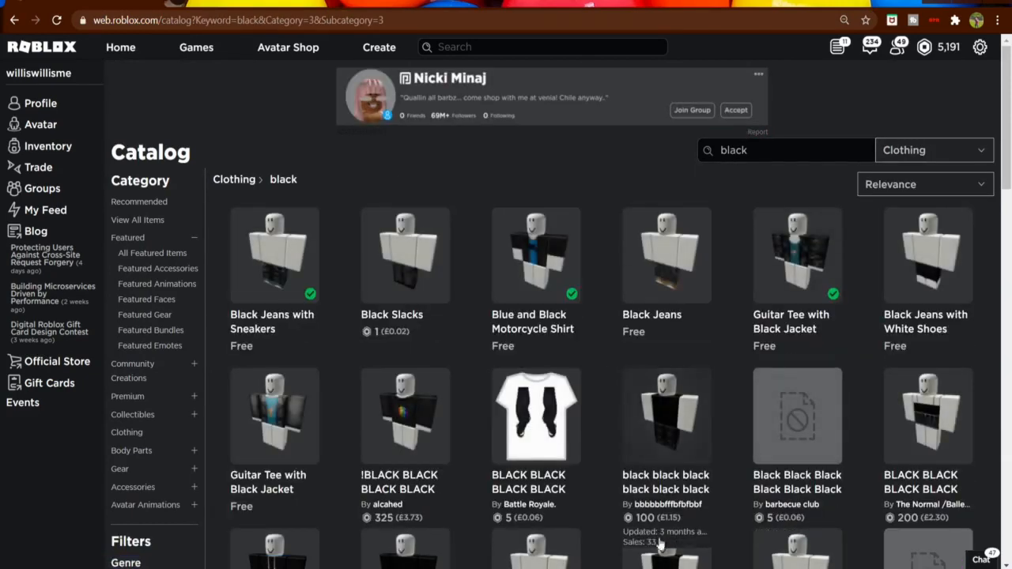
{"action": "scroll", "scroll_direction": "down", "scroll_amount": 3}
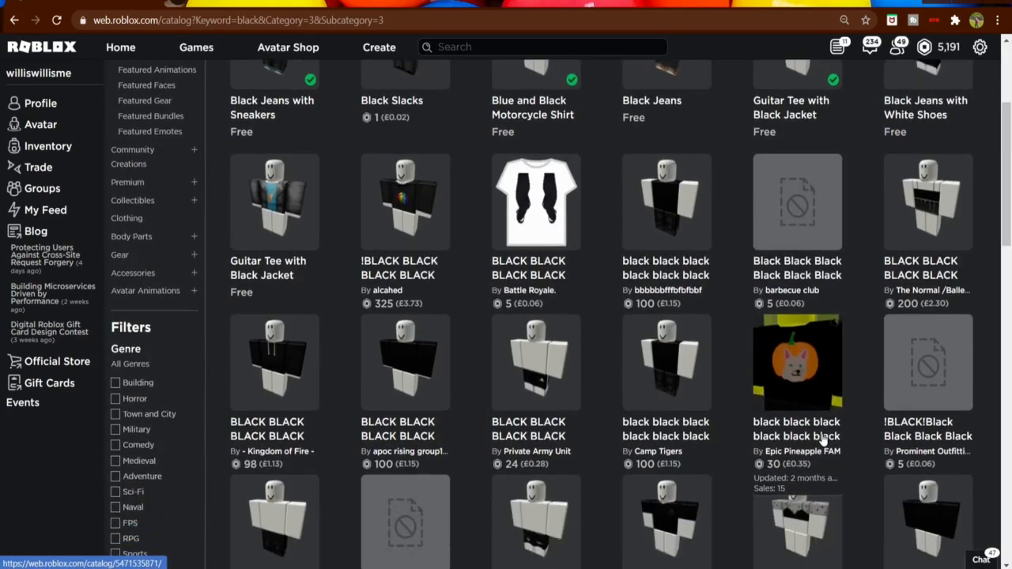
{"action": "scroll", "scroll_direction": "down", "scroll_amount": 3}
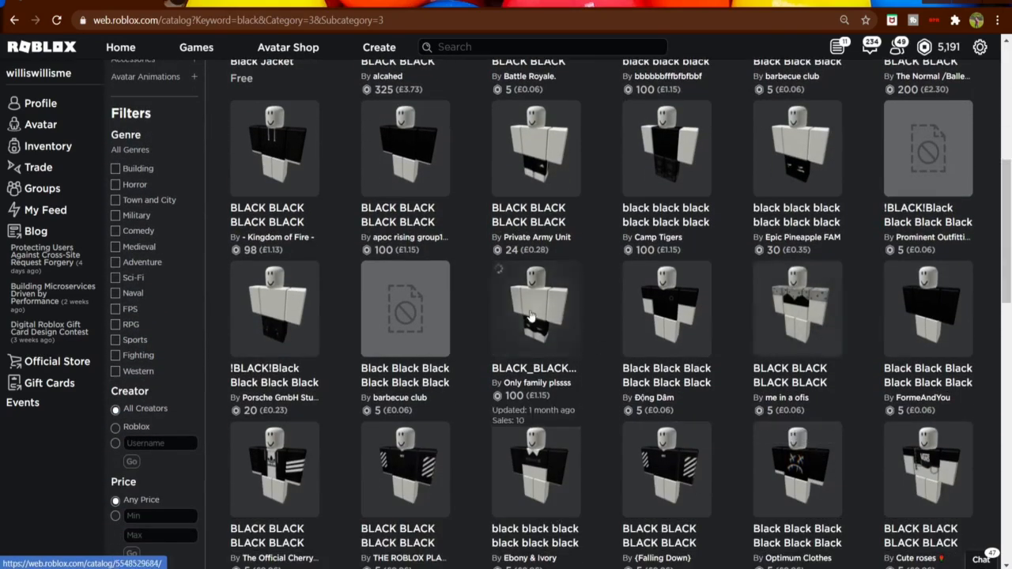
{"action": "left_click", "coordinate": [535, 309]}
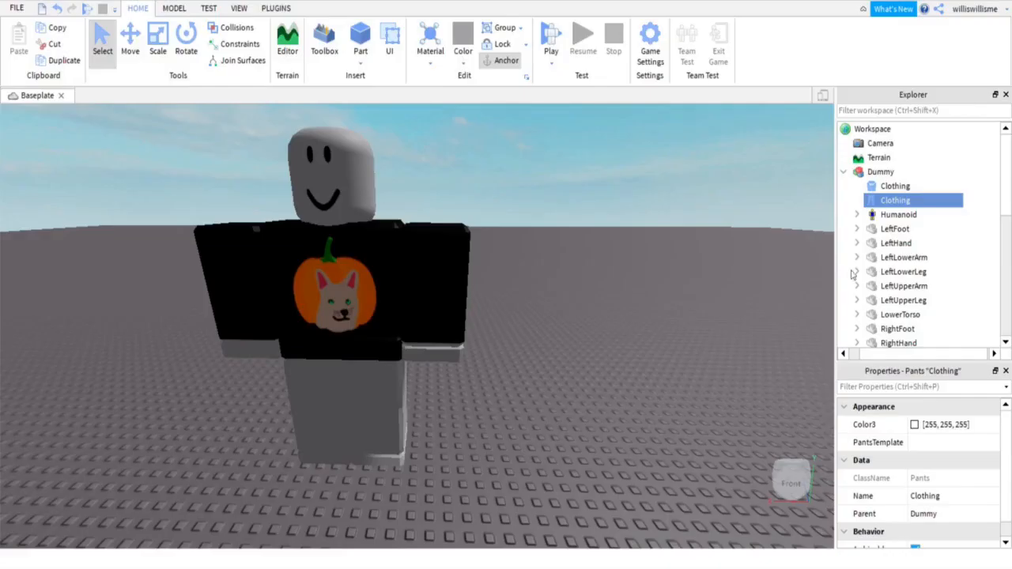
{"action": "left_click", "coordinate": [877, 442]}
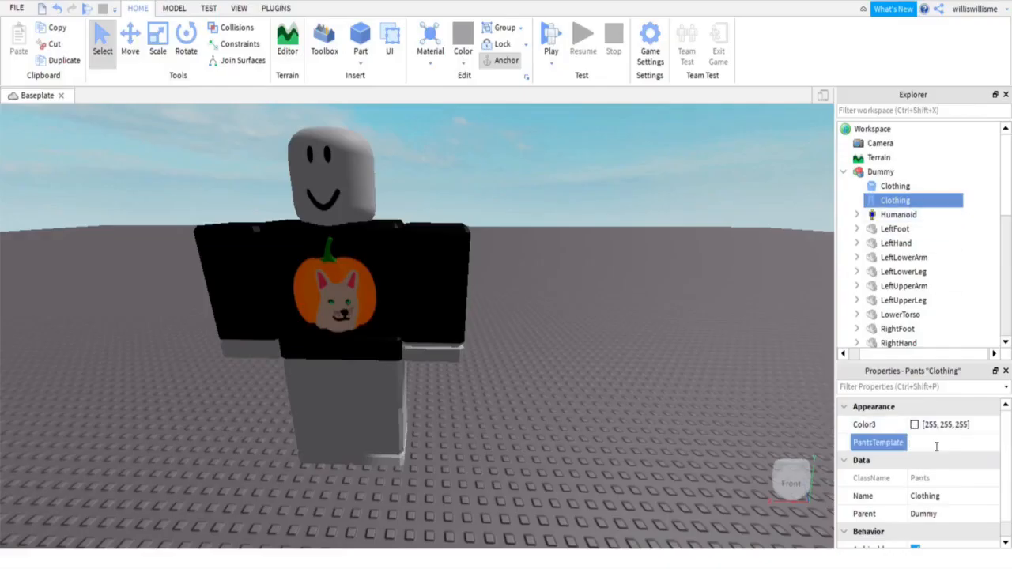
{"action": "type", "text": "rbxassetid://5548529637"}
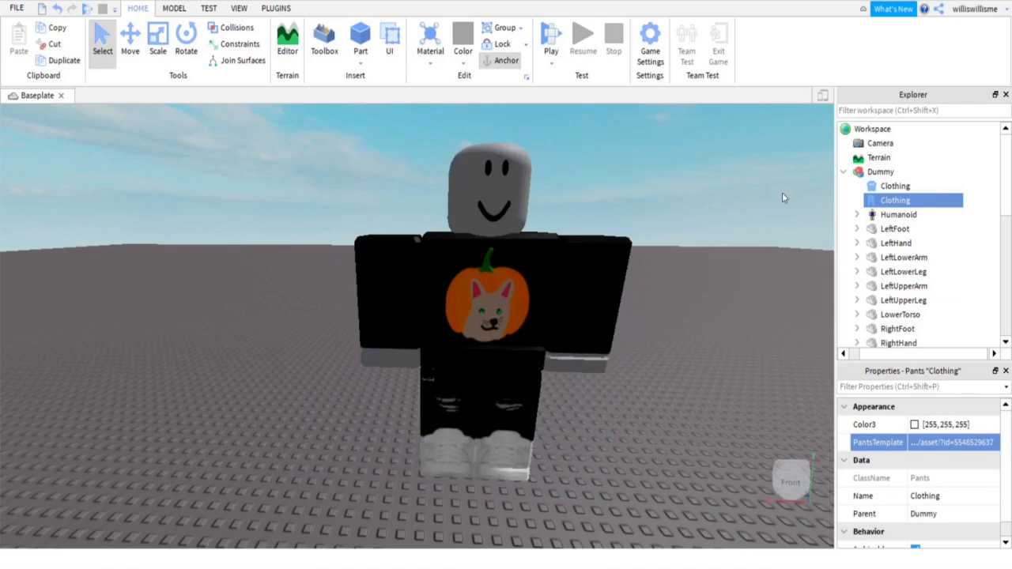
{"action": "mouse_move", "coordinate": [903, 172]}
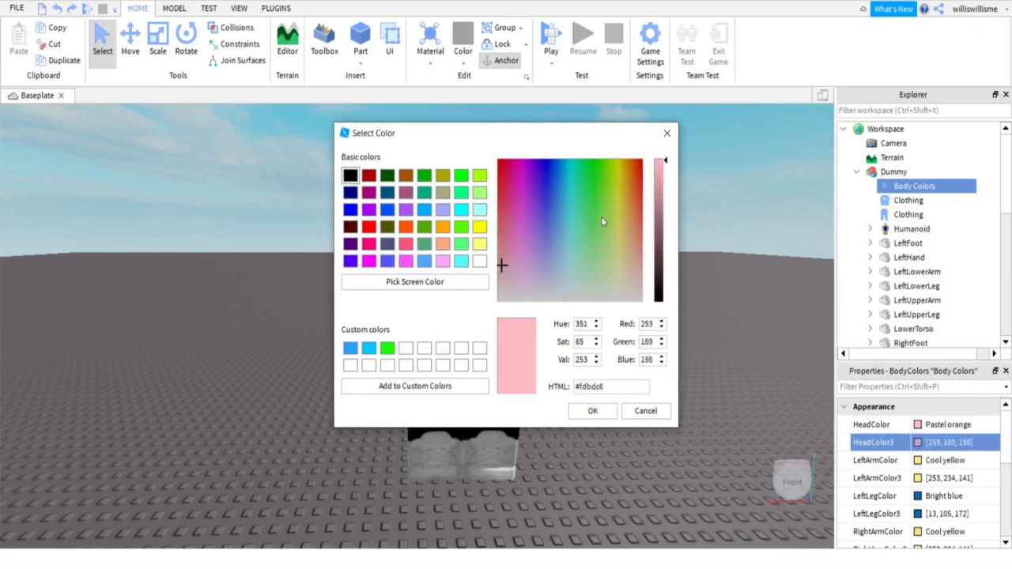
Step: Set the Dummy's HeadColor3 to lime green in the Select Color dialog
{"action": "left_click", "coordinate": [574, 199]}
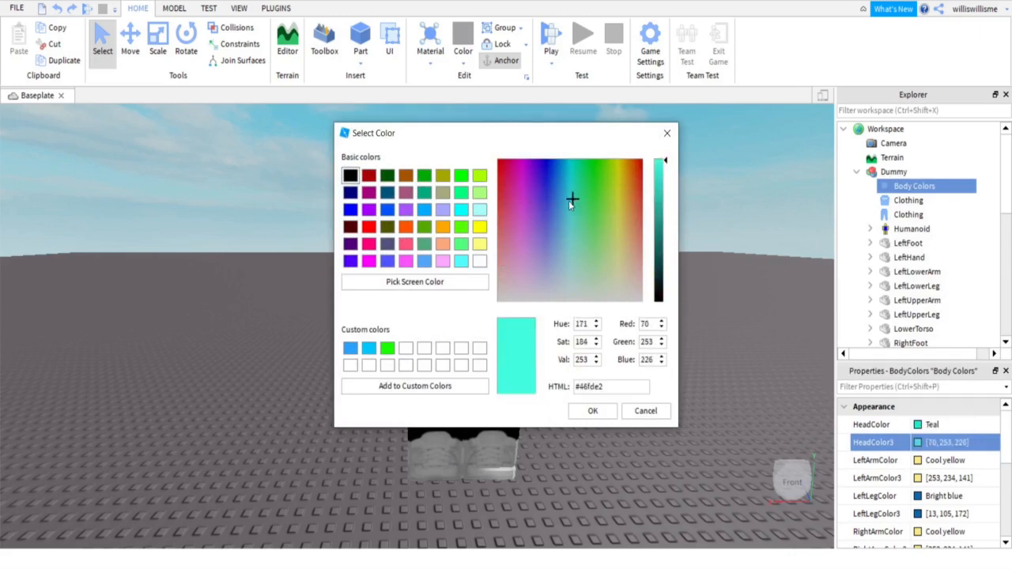
{"action": "left_click", "coordinate": [387, 348]}
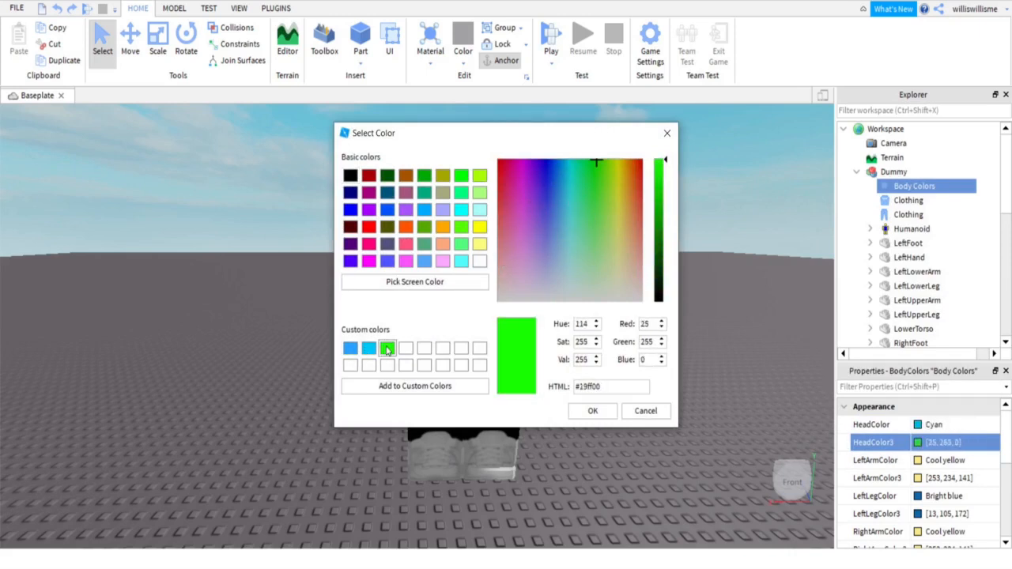
{"action": "left_click", "coordinate": [388, 348]}
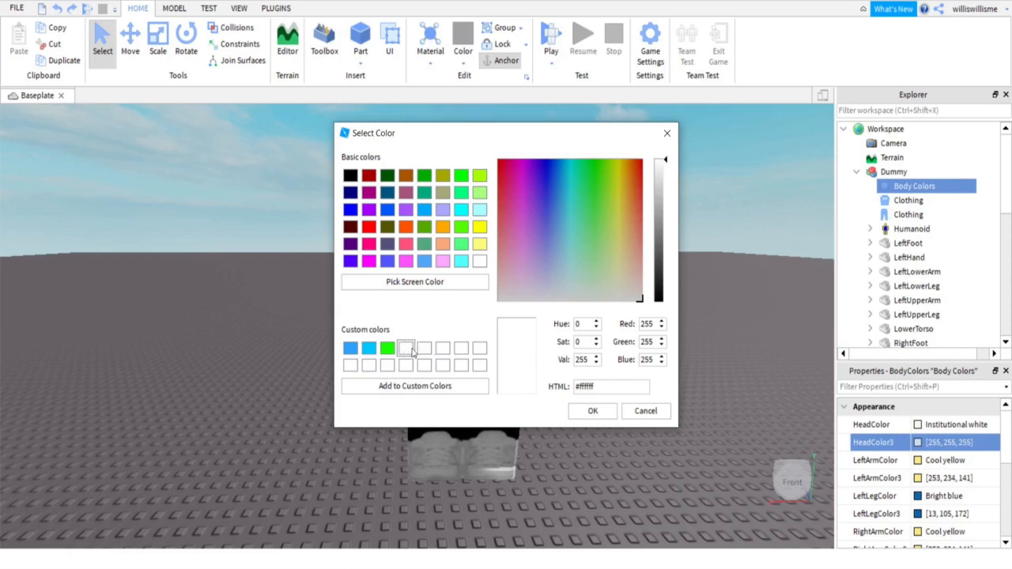
{"action": "left_click", "coordinate": [571, 224]}
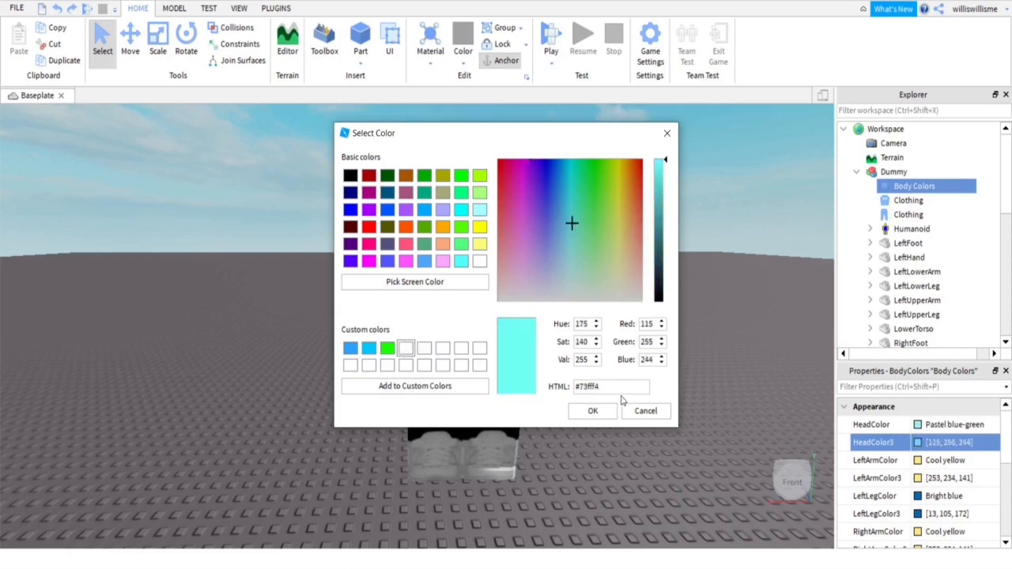
{"action": "left_click", "coordinate": [596, 265]}
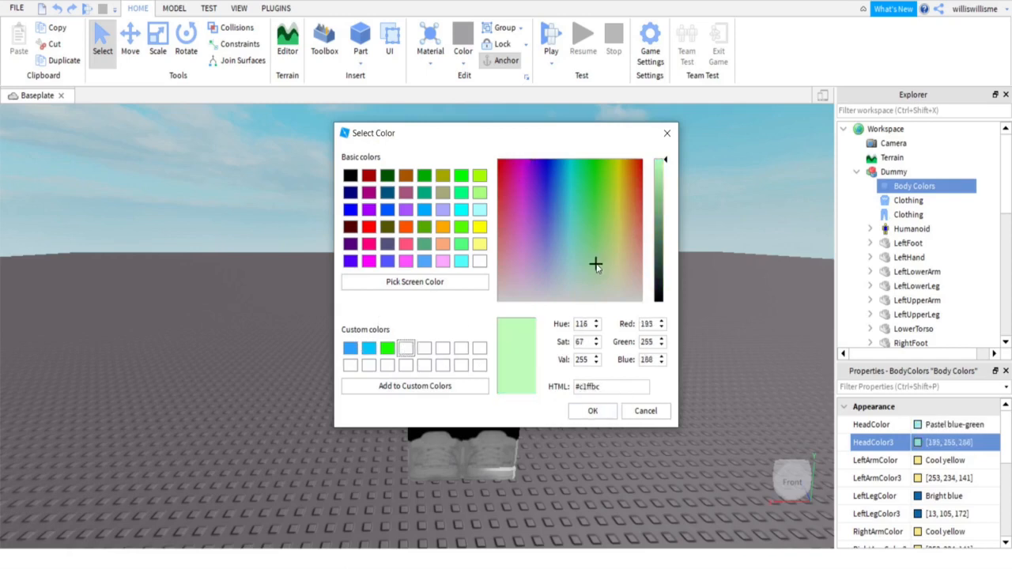
{"action": "left_click", "coordinate": [613, 235]}
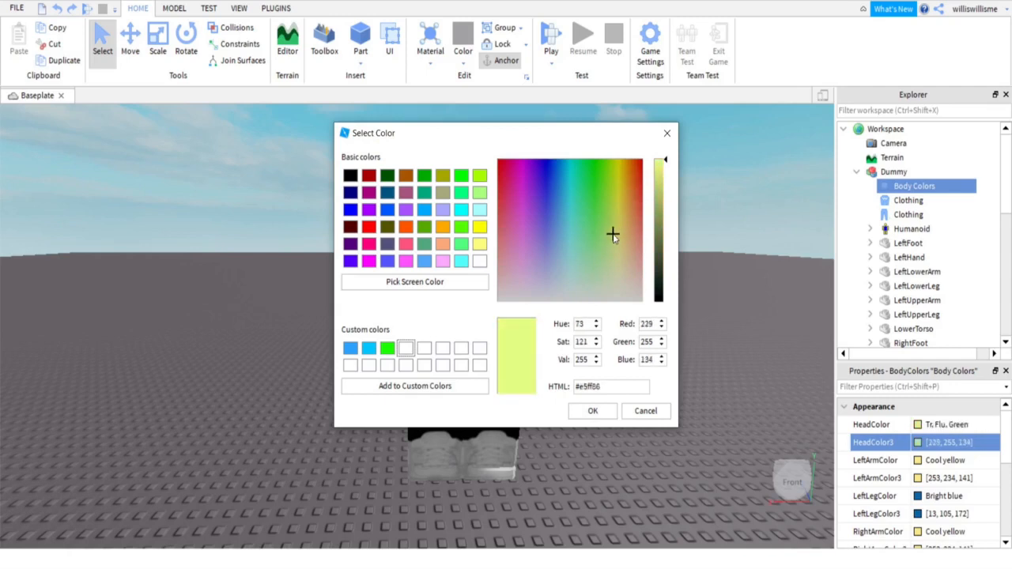
{"action": "left_click", "coordinate": [600, 161]}
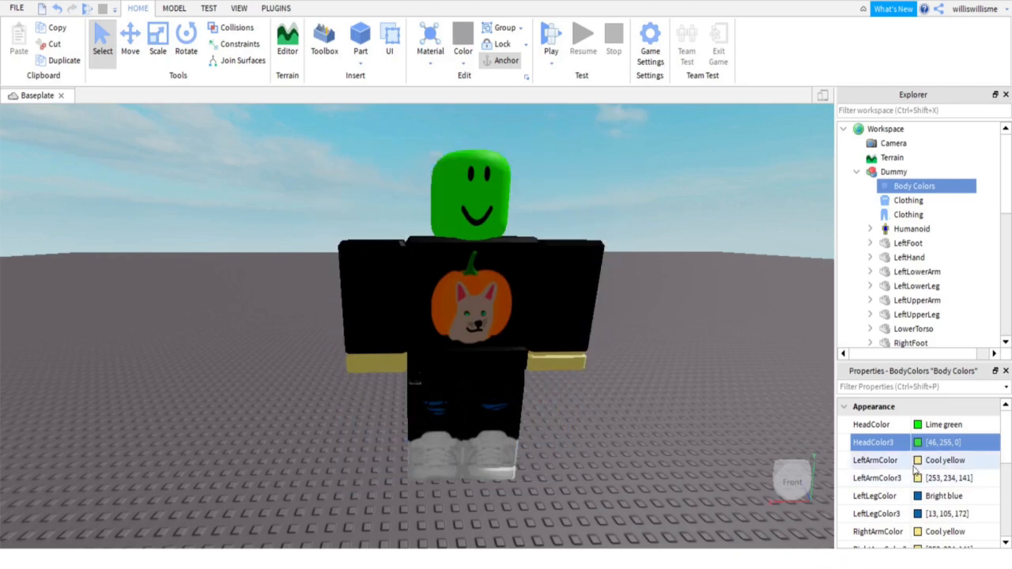
{"action": "mouse_move", "coordinate": [937, 496]}
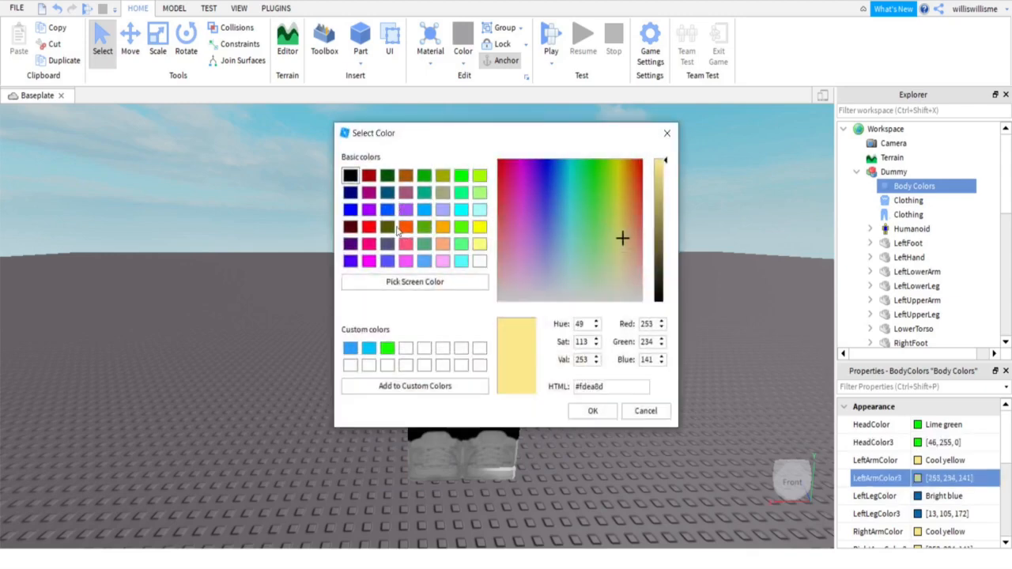
{"action": "mouse_move", "coordinate": [666, 133]}
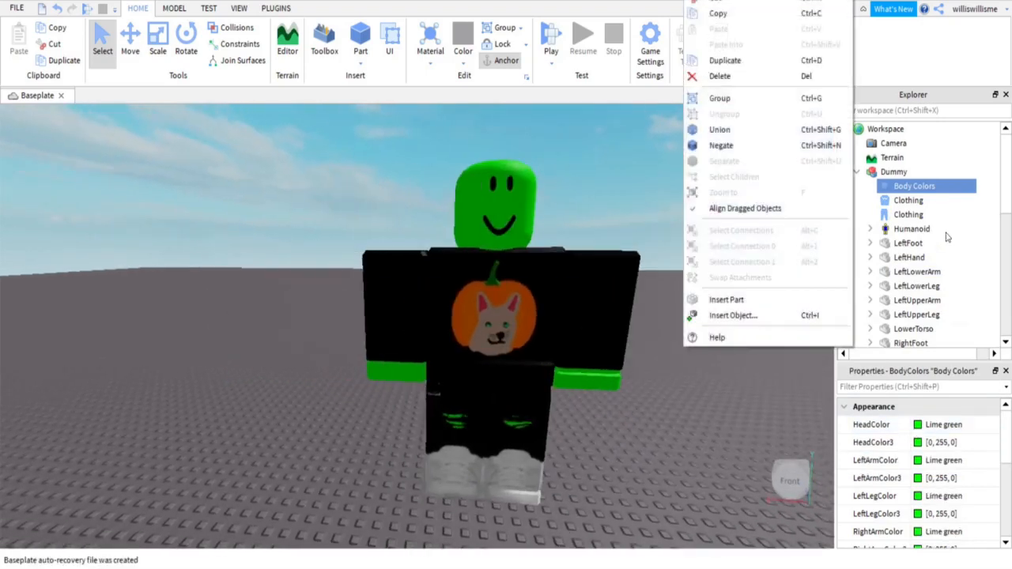
Step: Launch the Load Catalog Items plugin and clear its item ID box
{"action": "left_click", "coordinate": [758, 240]}
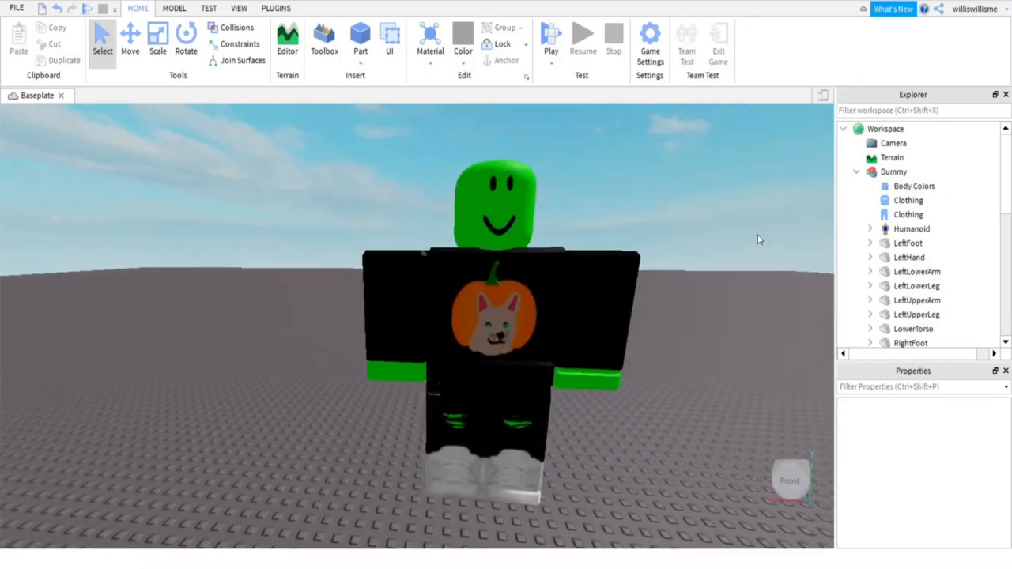
{"action": "left_click", "coordinate": [275, 8]}
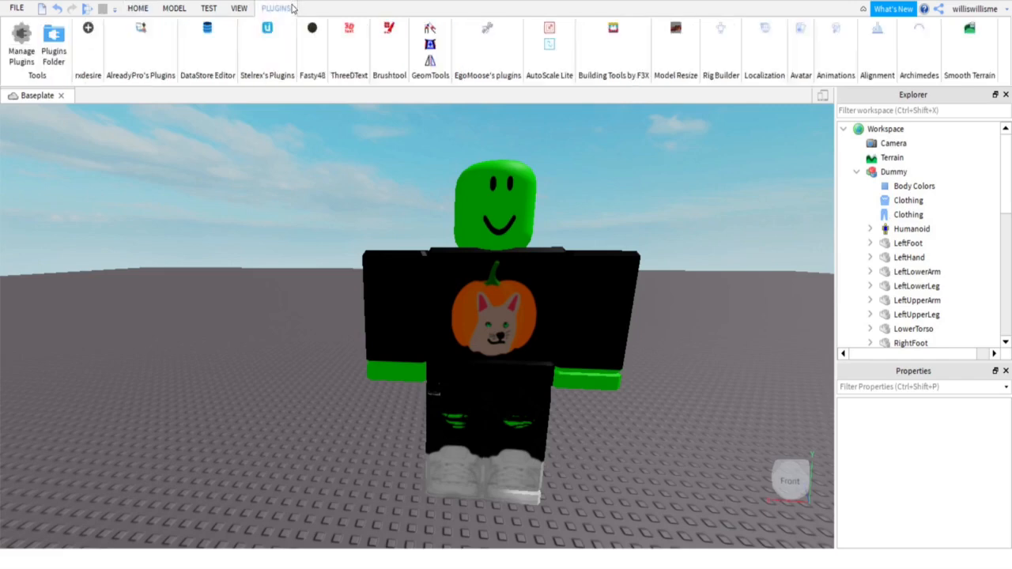
{"action": "mouse_move", "coordinate": [102, 43]}
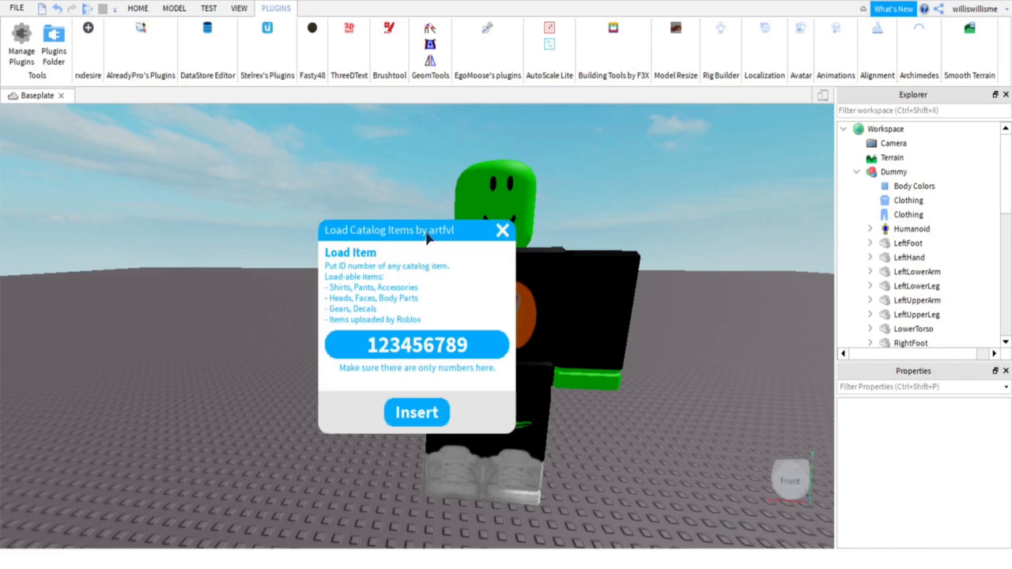
{"action": "mouse_move", "coordinate": [430, 241]}
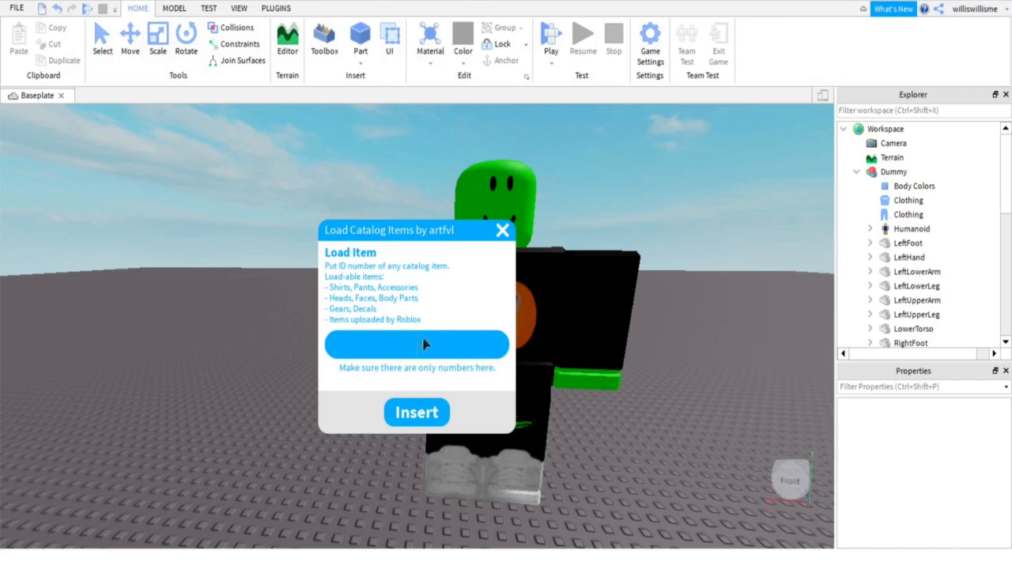
{"action": "left_click", "coordinate": [416, 344]}
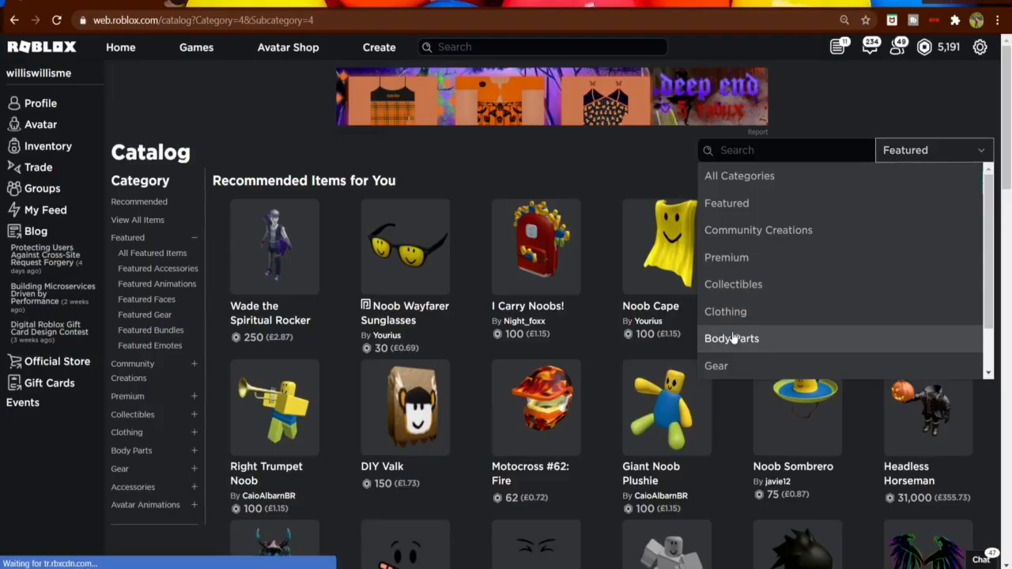
Step: Filter the catalog to Body Parts, find Serious Scar Face and select its ID number
{"action": "left_click", "coordinate": [731, 338]}
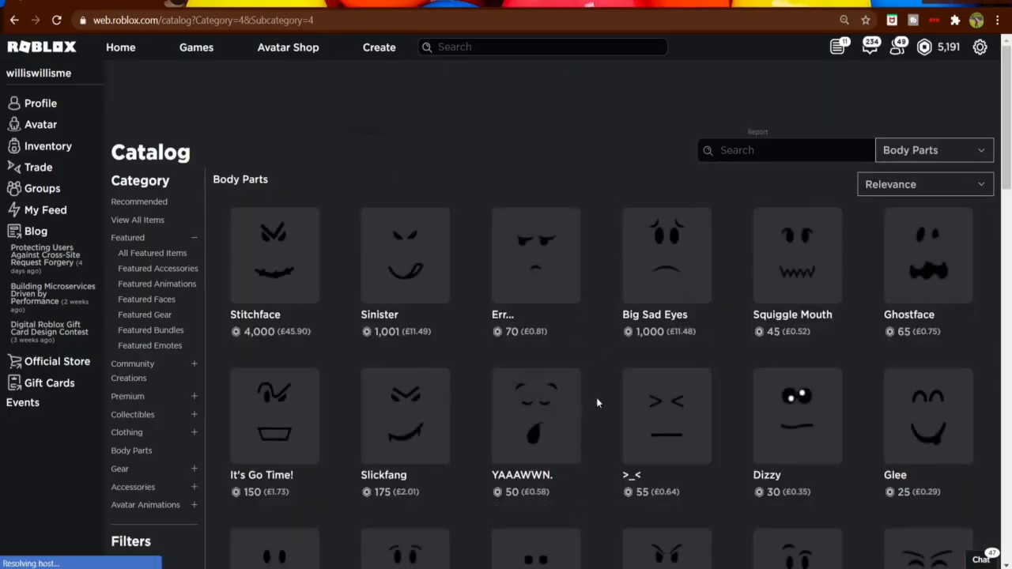
{"action": "scroll", "scroll_direction": "down", "scroll_amount": 3}
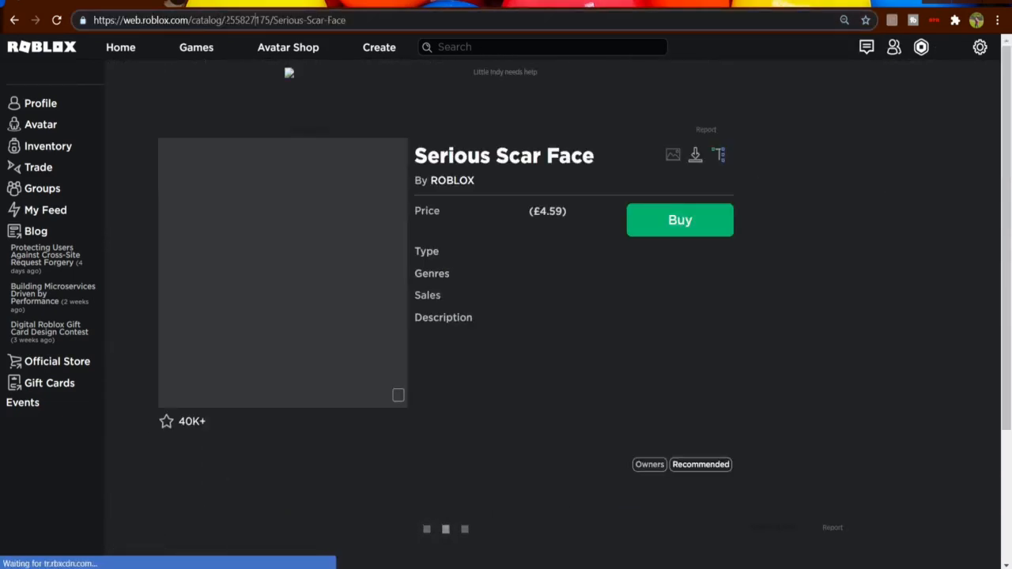
{"action": "double_click", "coordinate": [247, 20]}
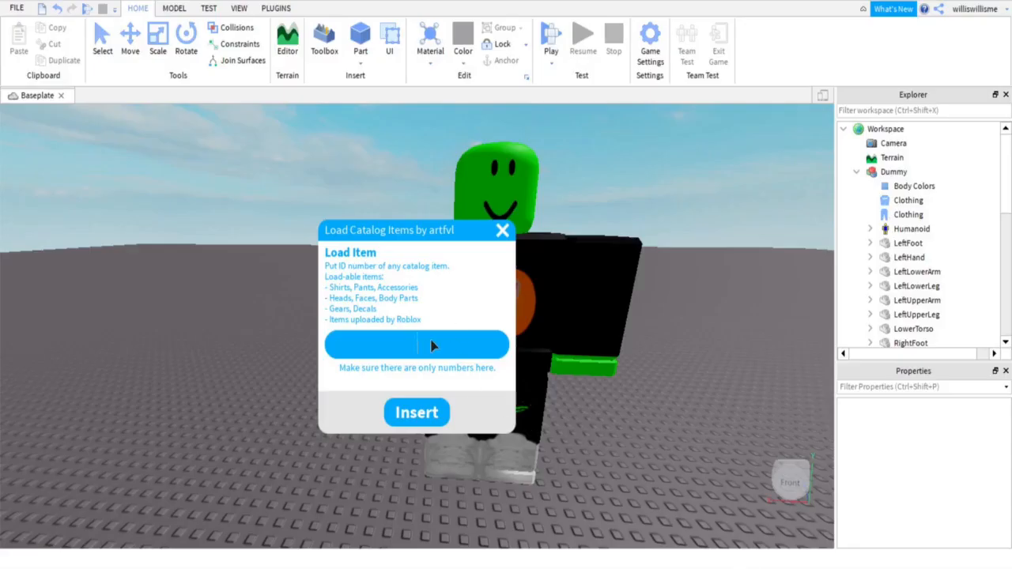
Step: Load face ID 255827175 onto the dummy and remove the extra face decal under Head
{"action": "type", "text": "255827175"}
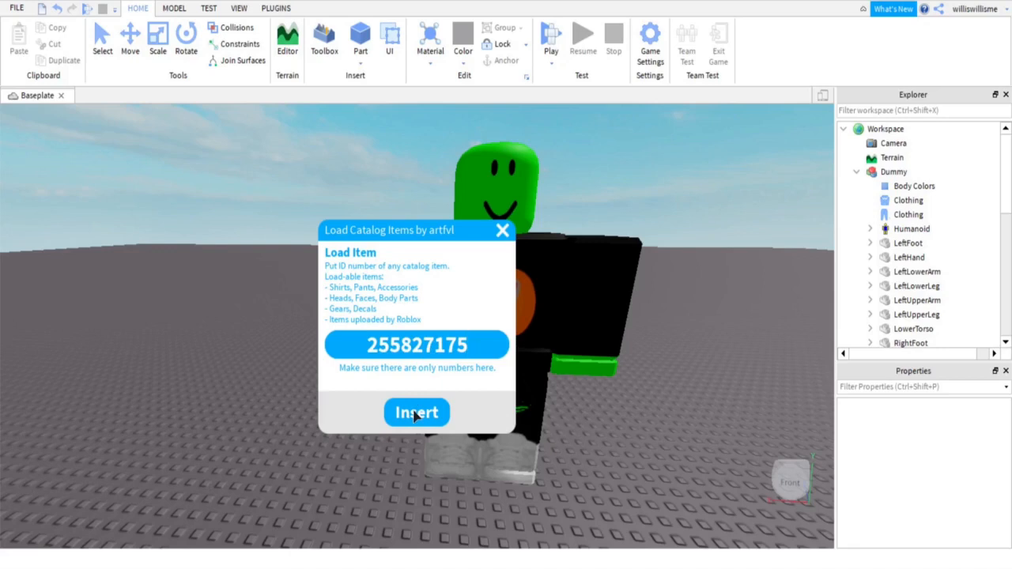
{"action": "left_click", "coordinate": [417, 412]}
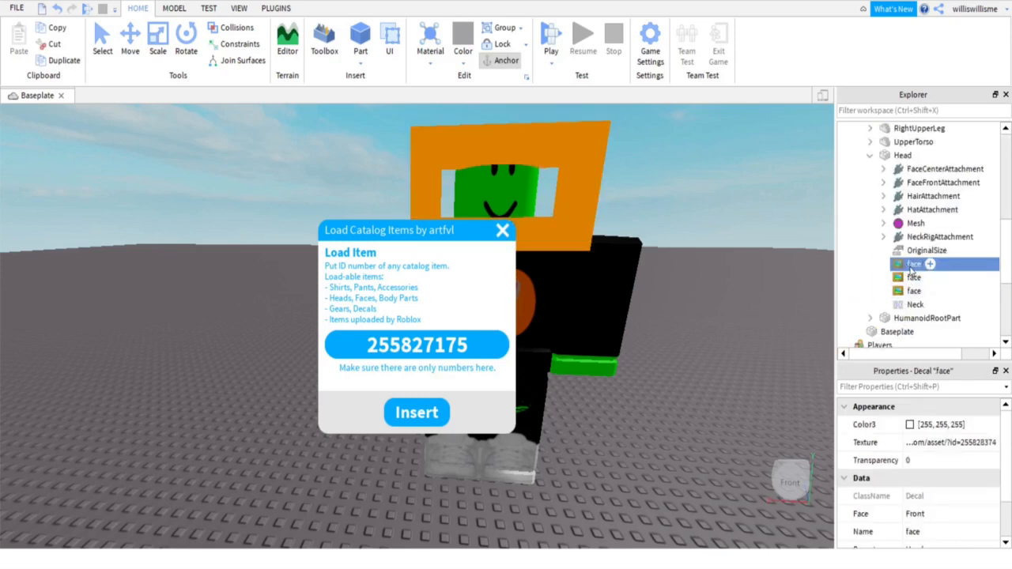
{"action": "left_click", "coordinate": [914, 276]}
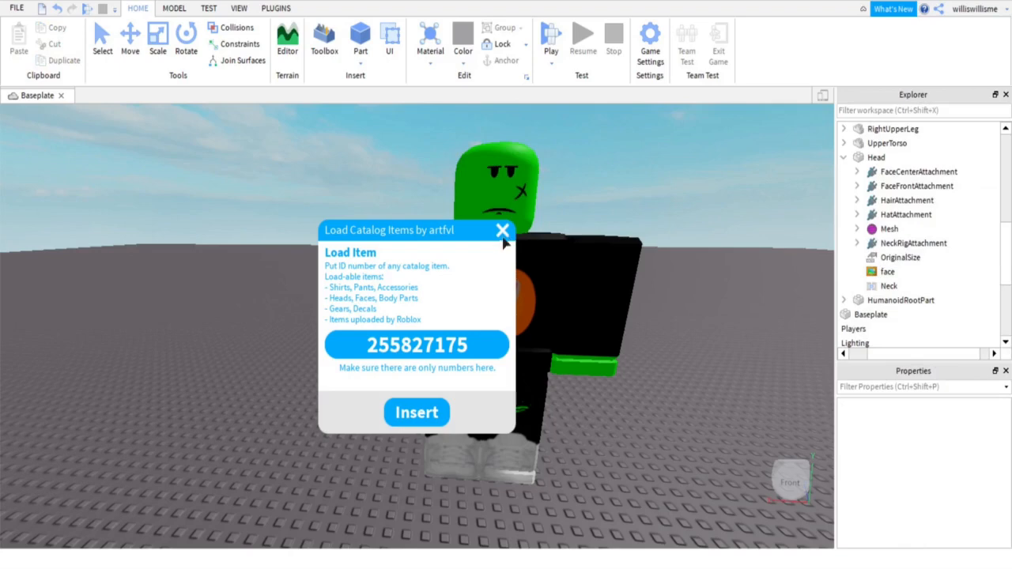
{"action": "left_click", "coordinate": [503, 230]}
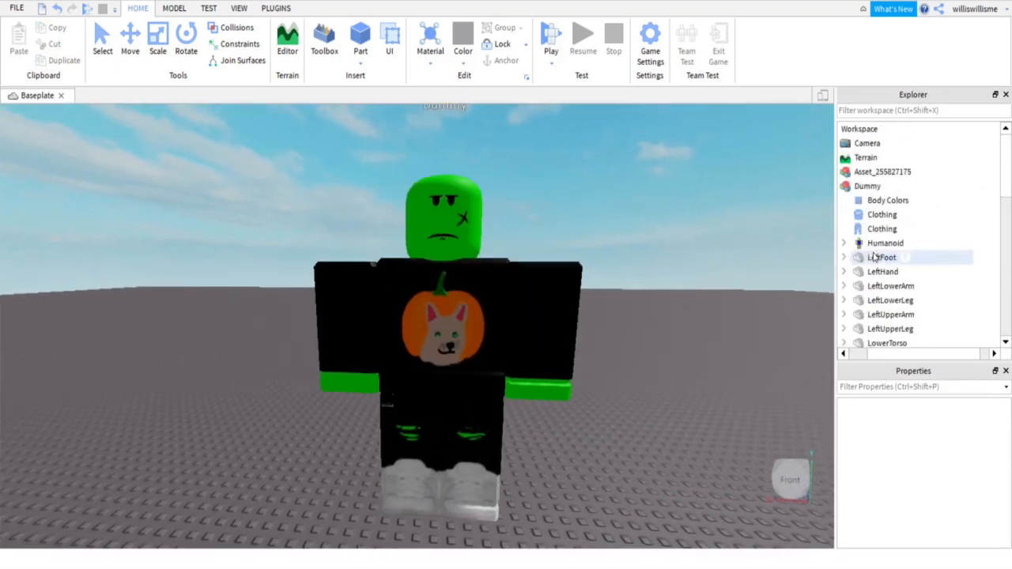
{"action": "right_click", "coordinate": [882, 257]}
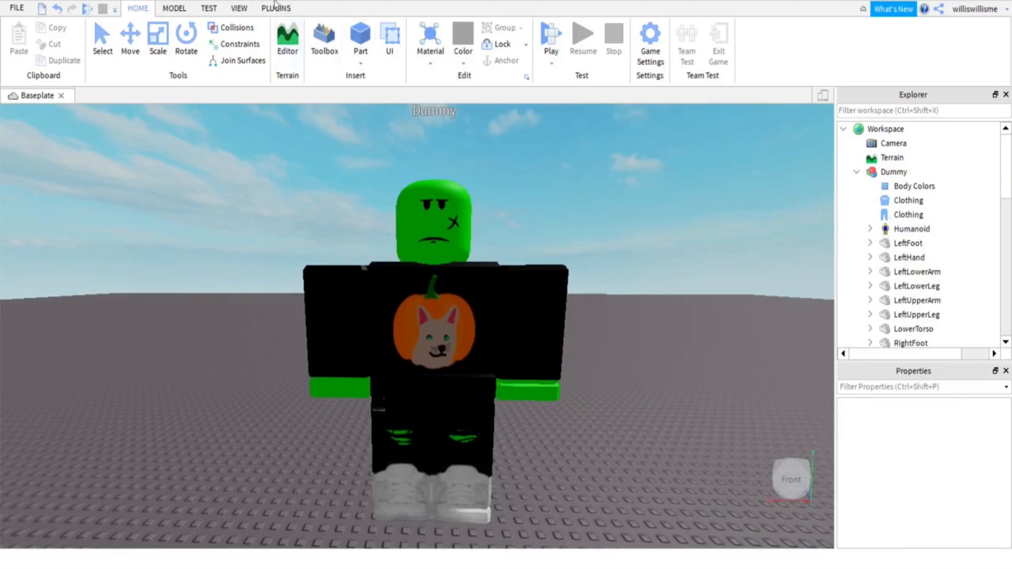
{"action": "left_click", "coordinate": [275, 8]}
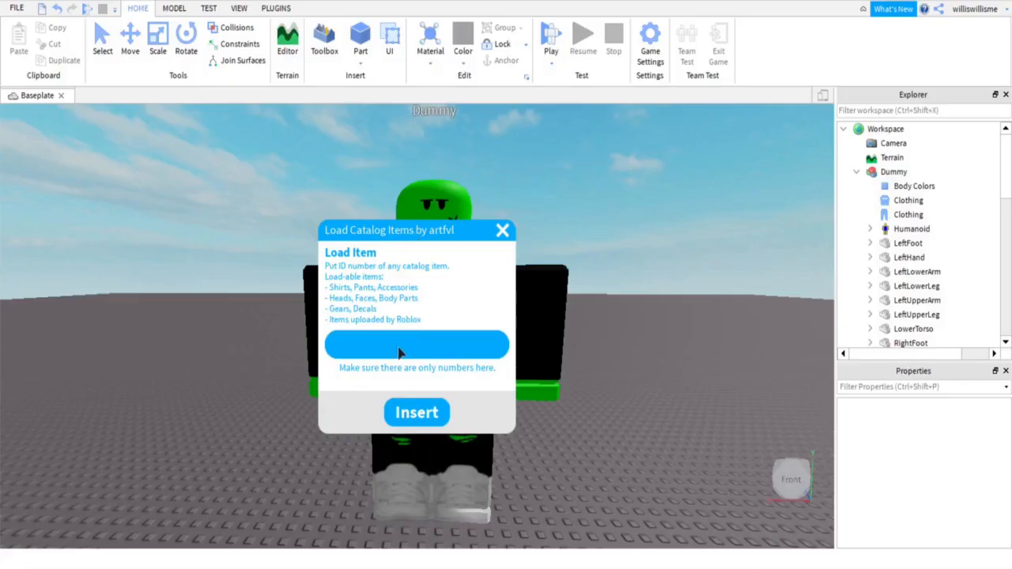
{"action": "type", "text": "5197298886"}
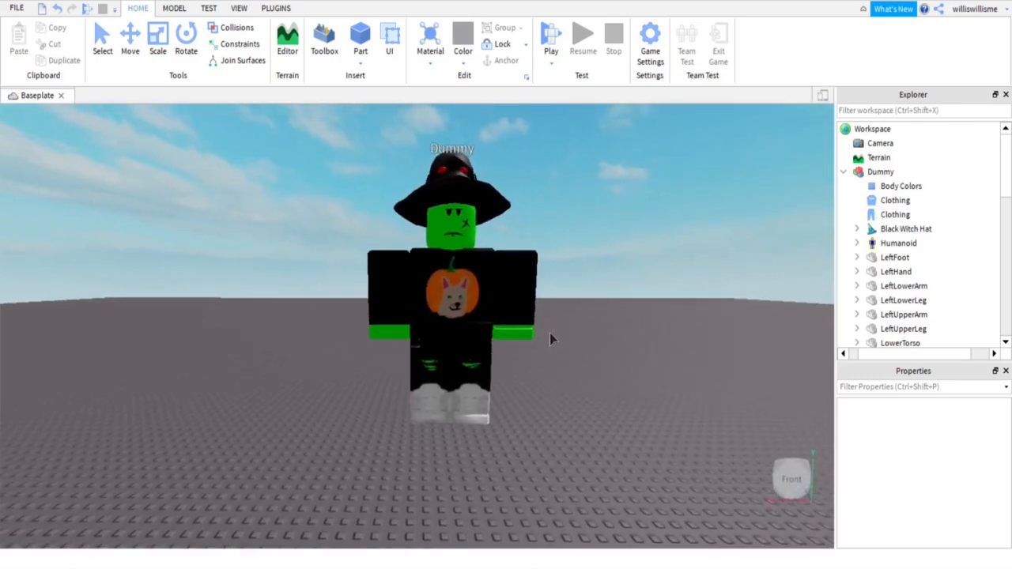
{"action": "mouse_move", "coordinate": [516, 382]}
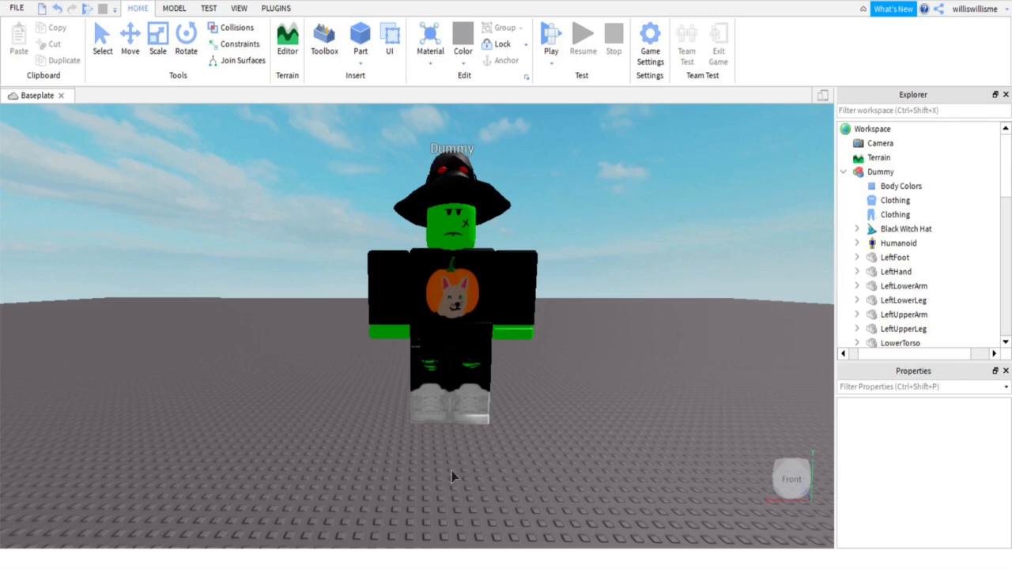
{"action": "mouse_move", "coordinate": [433, 522]}
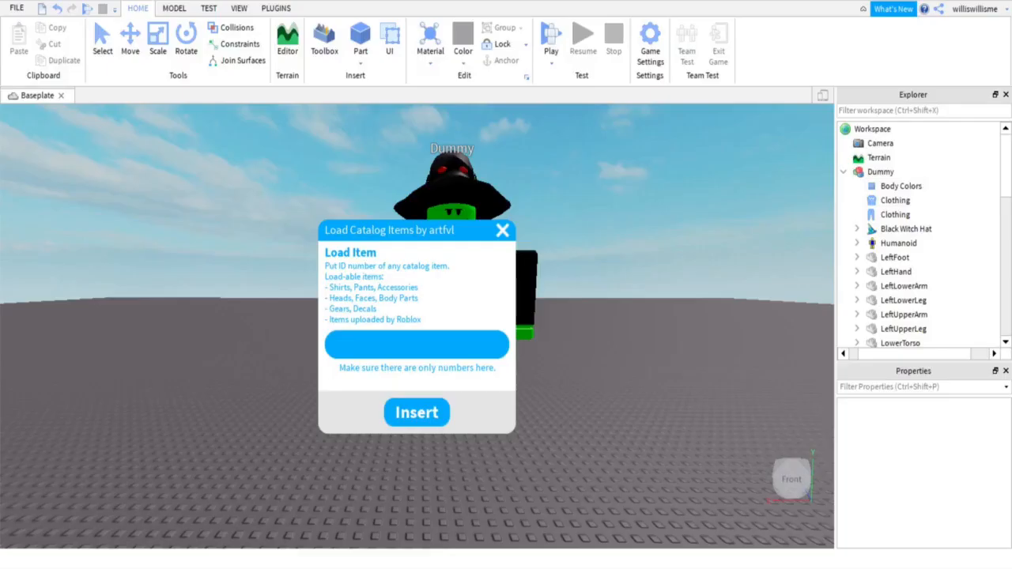
{"action": "type", "text": "5727518365"}
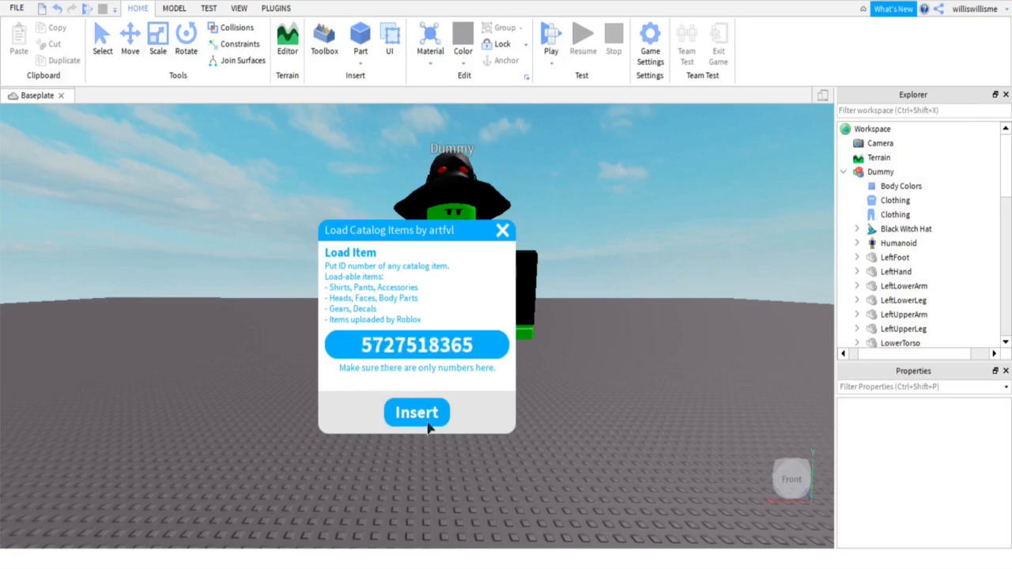
{"action": "left_click", "coordinate": [417, 411]}
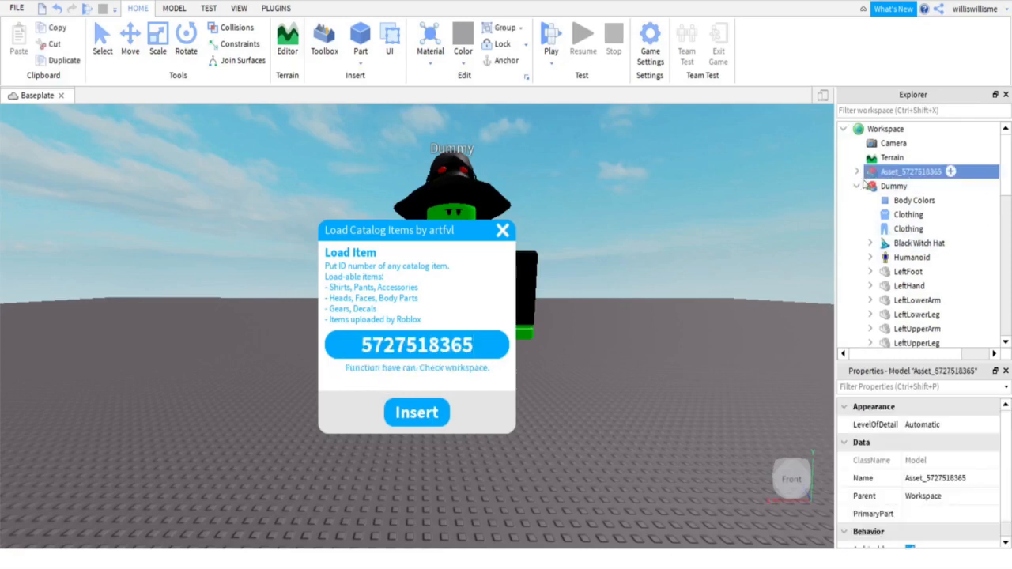
{"action": "left_click", "coordinate": [416, 411]}
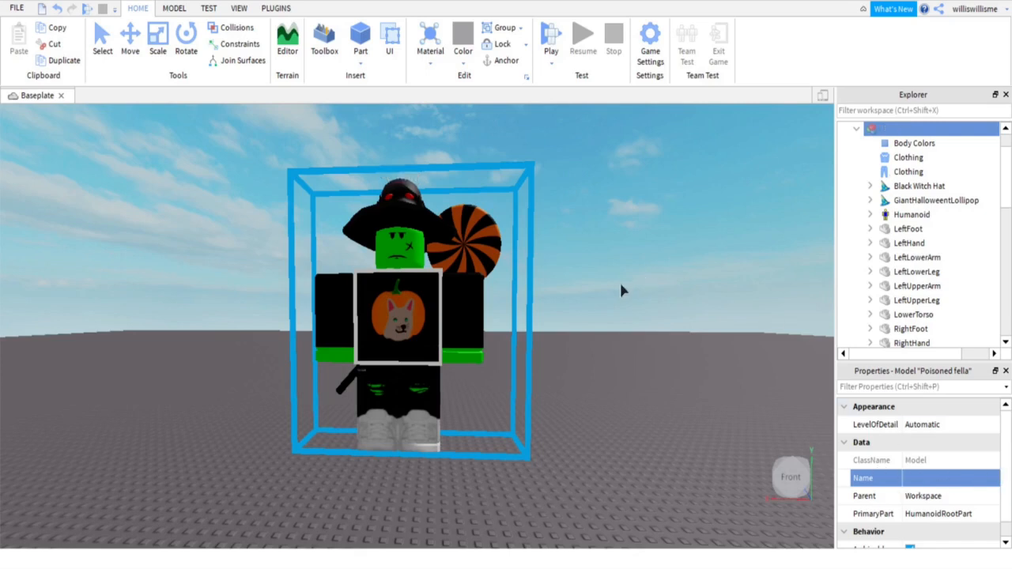
Step: Clear the model's Name so no name shows above the dummy holding the lollipop
{"action": "left_click", "coordinate": [917, 271]}
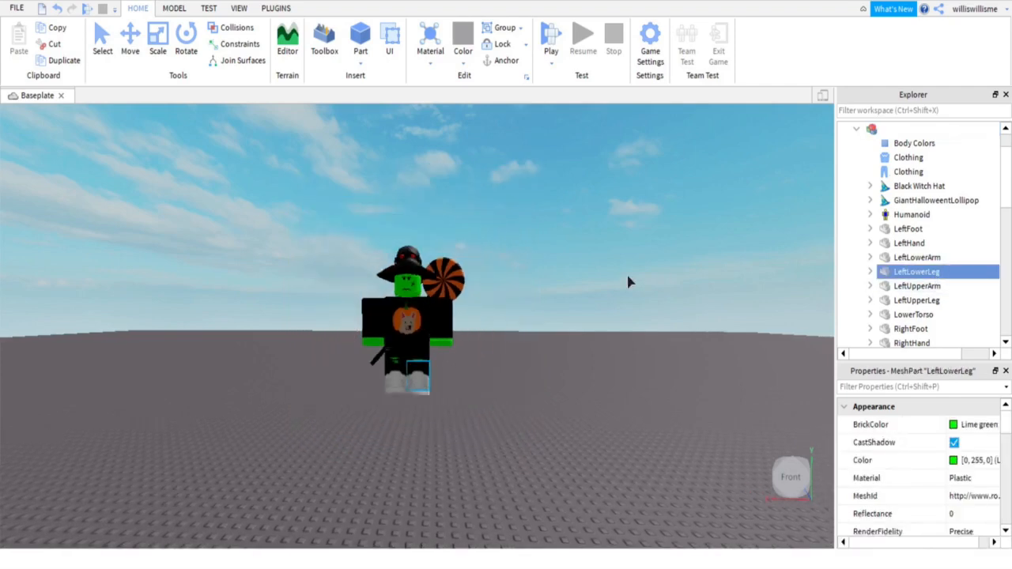